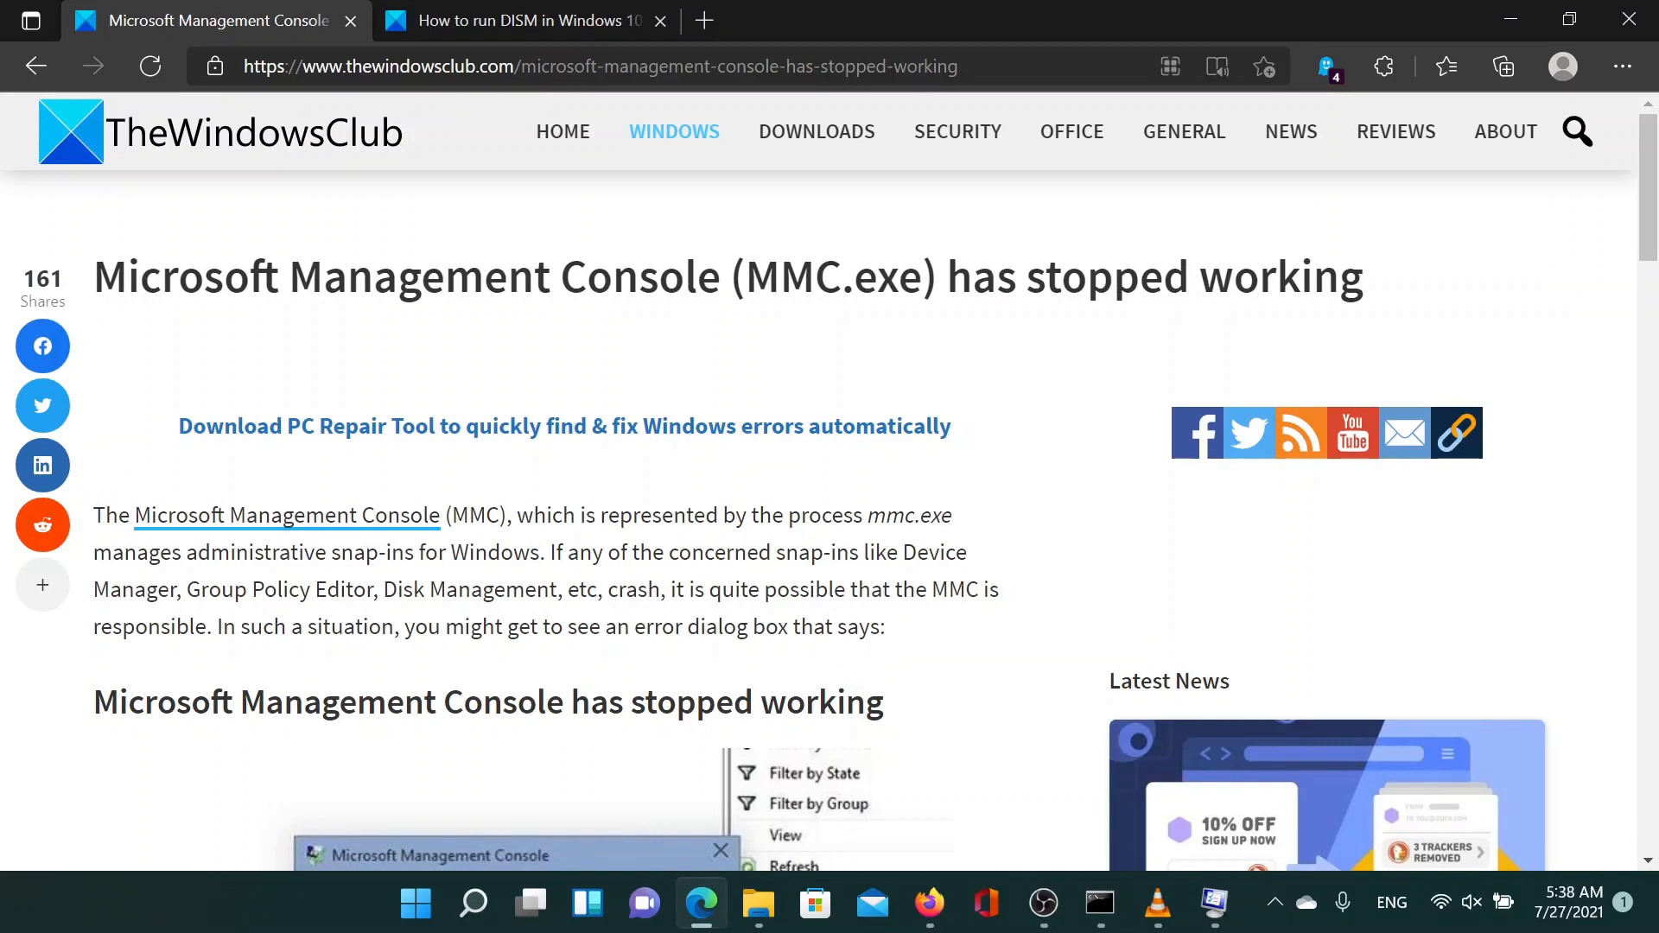
pyautogui.moveTo(793, 384)
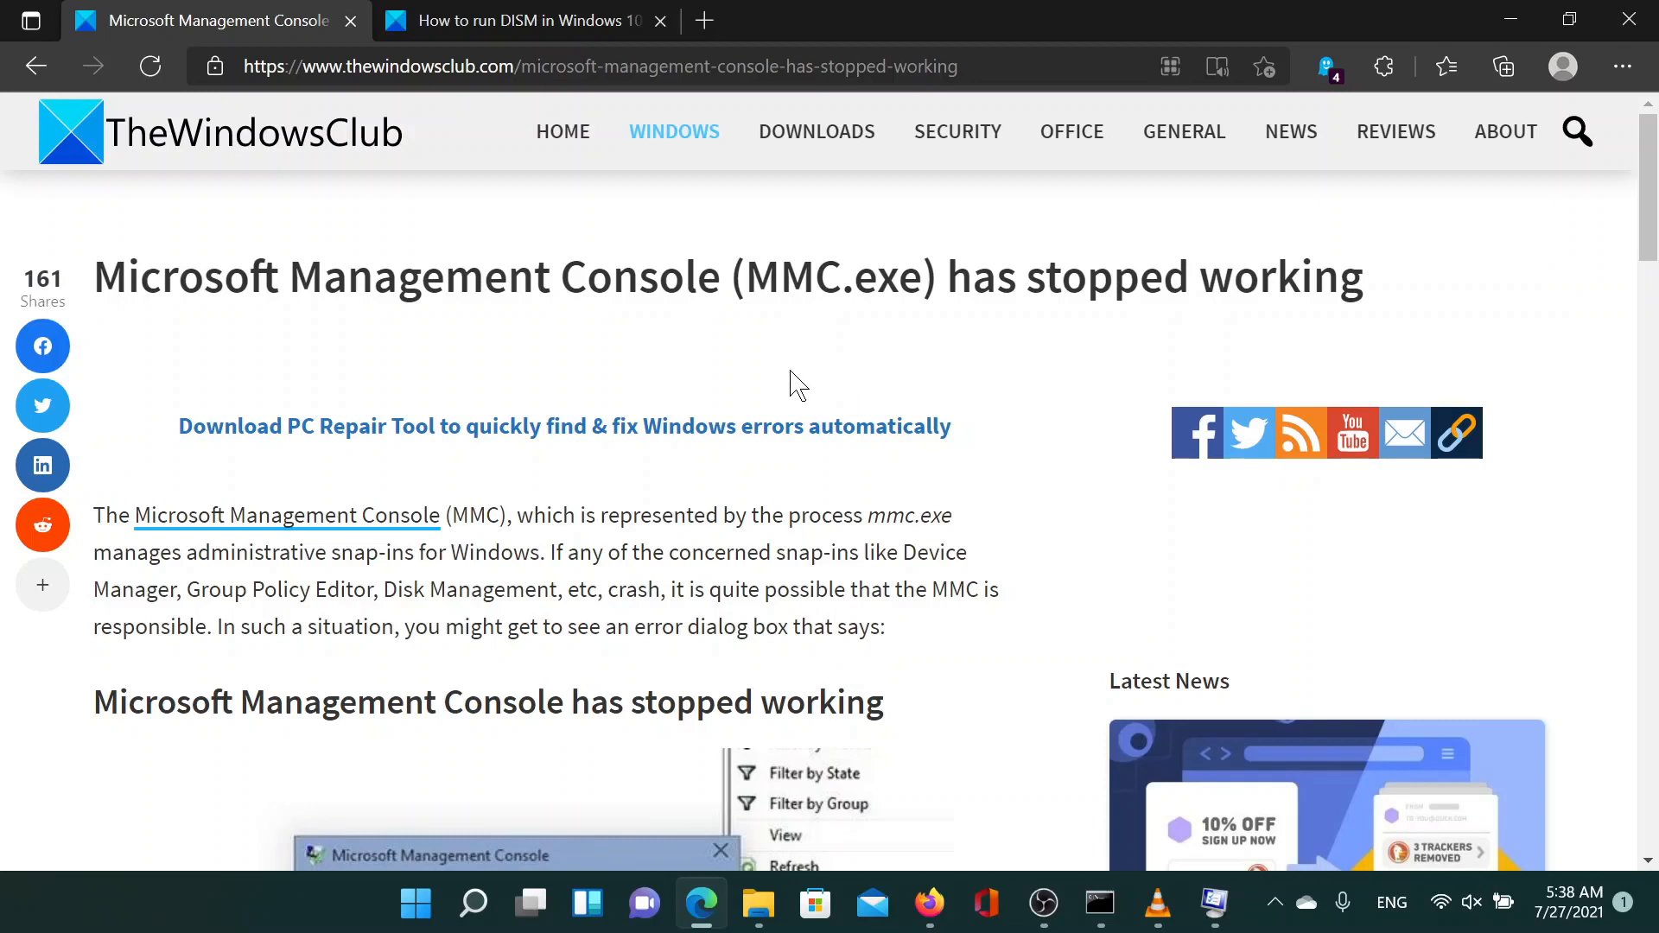
pyautogui.moveTo(257, 482)
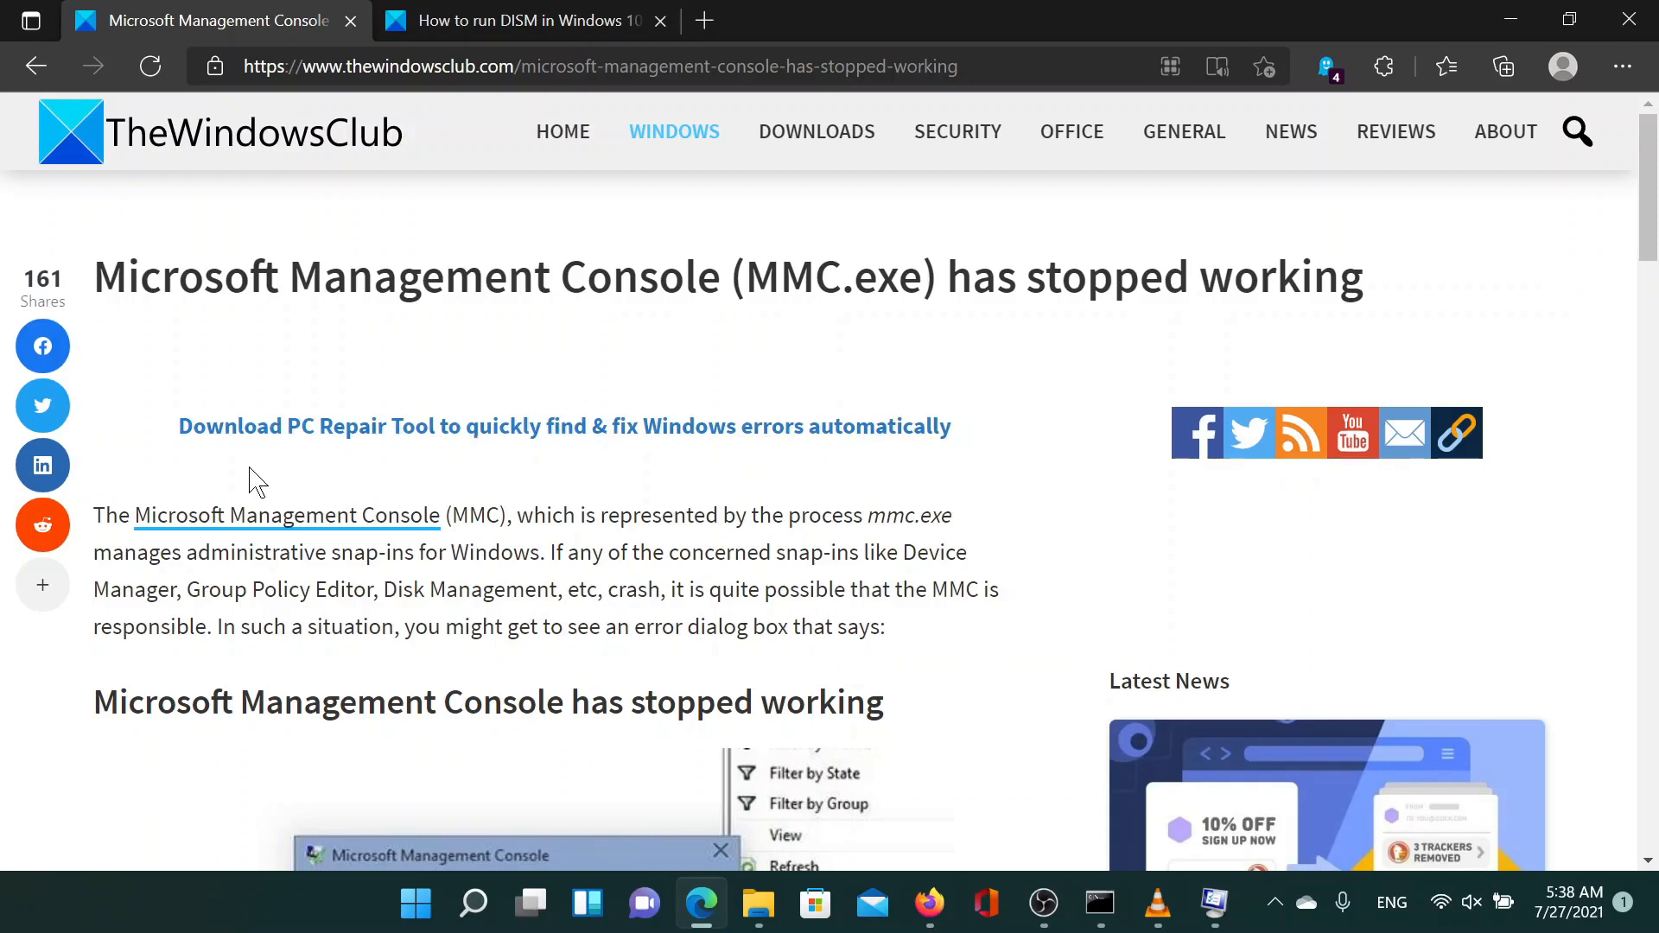
pyautogui.moveTo(963, 548)
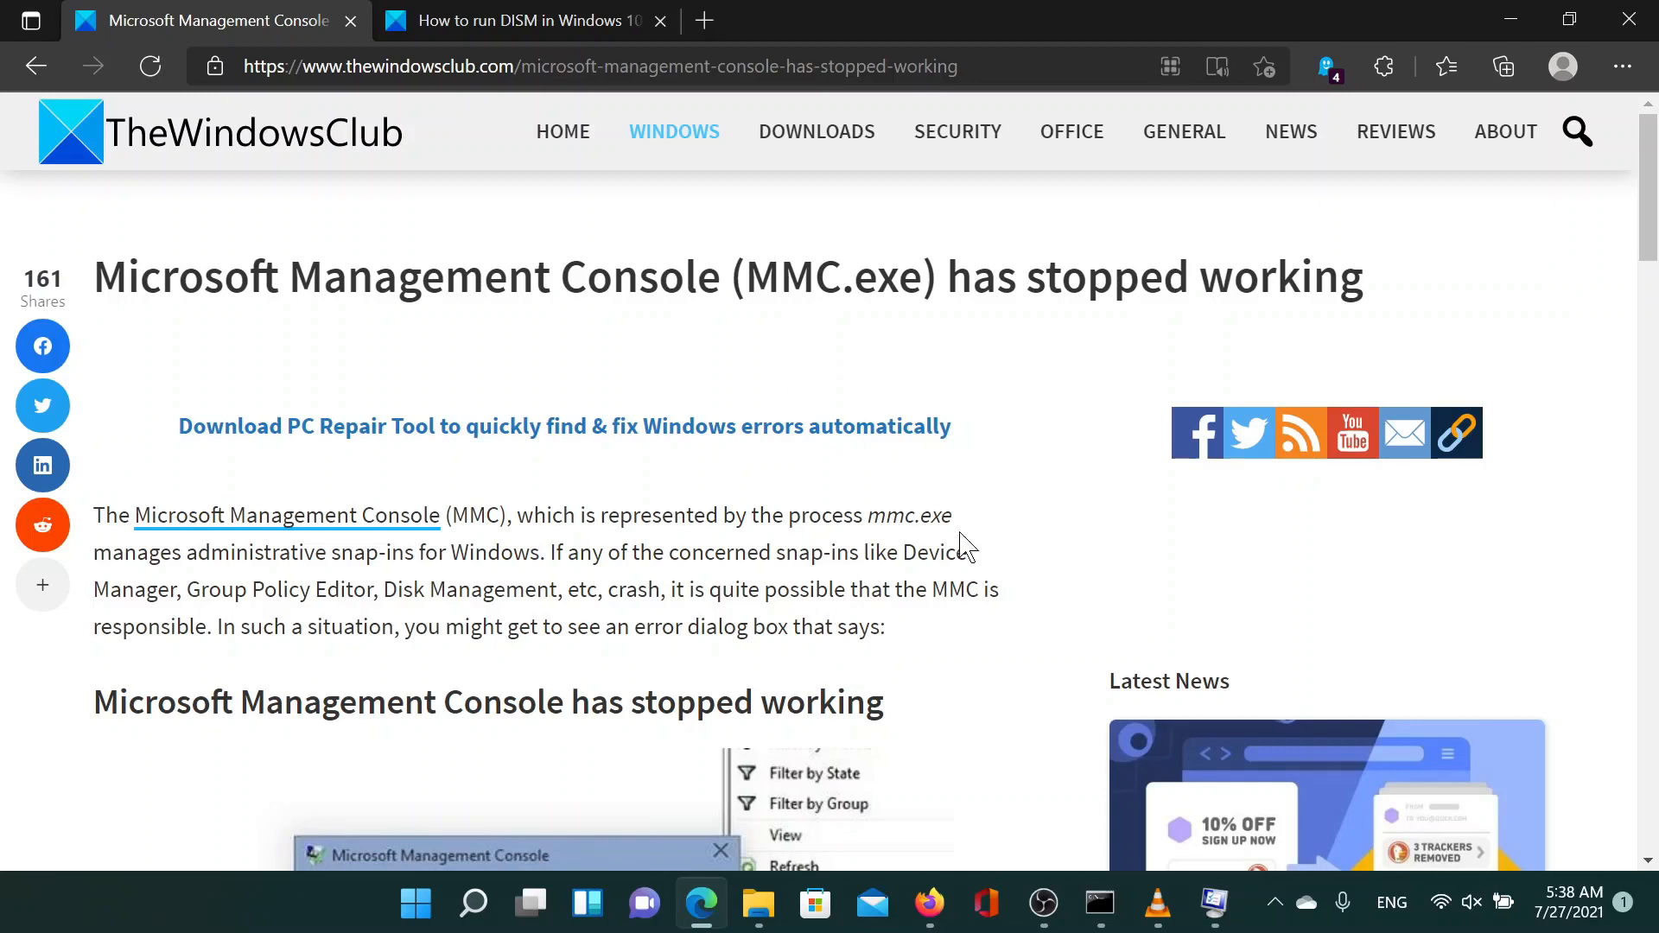
pyautogui.moveTo(577, 493)
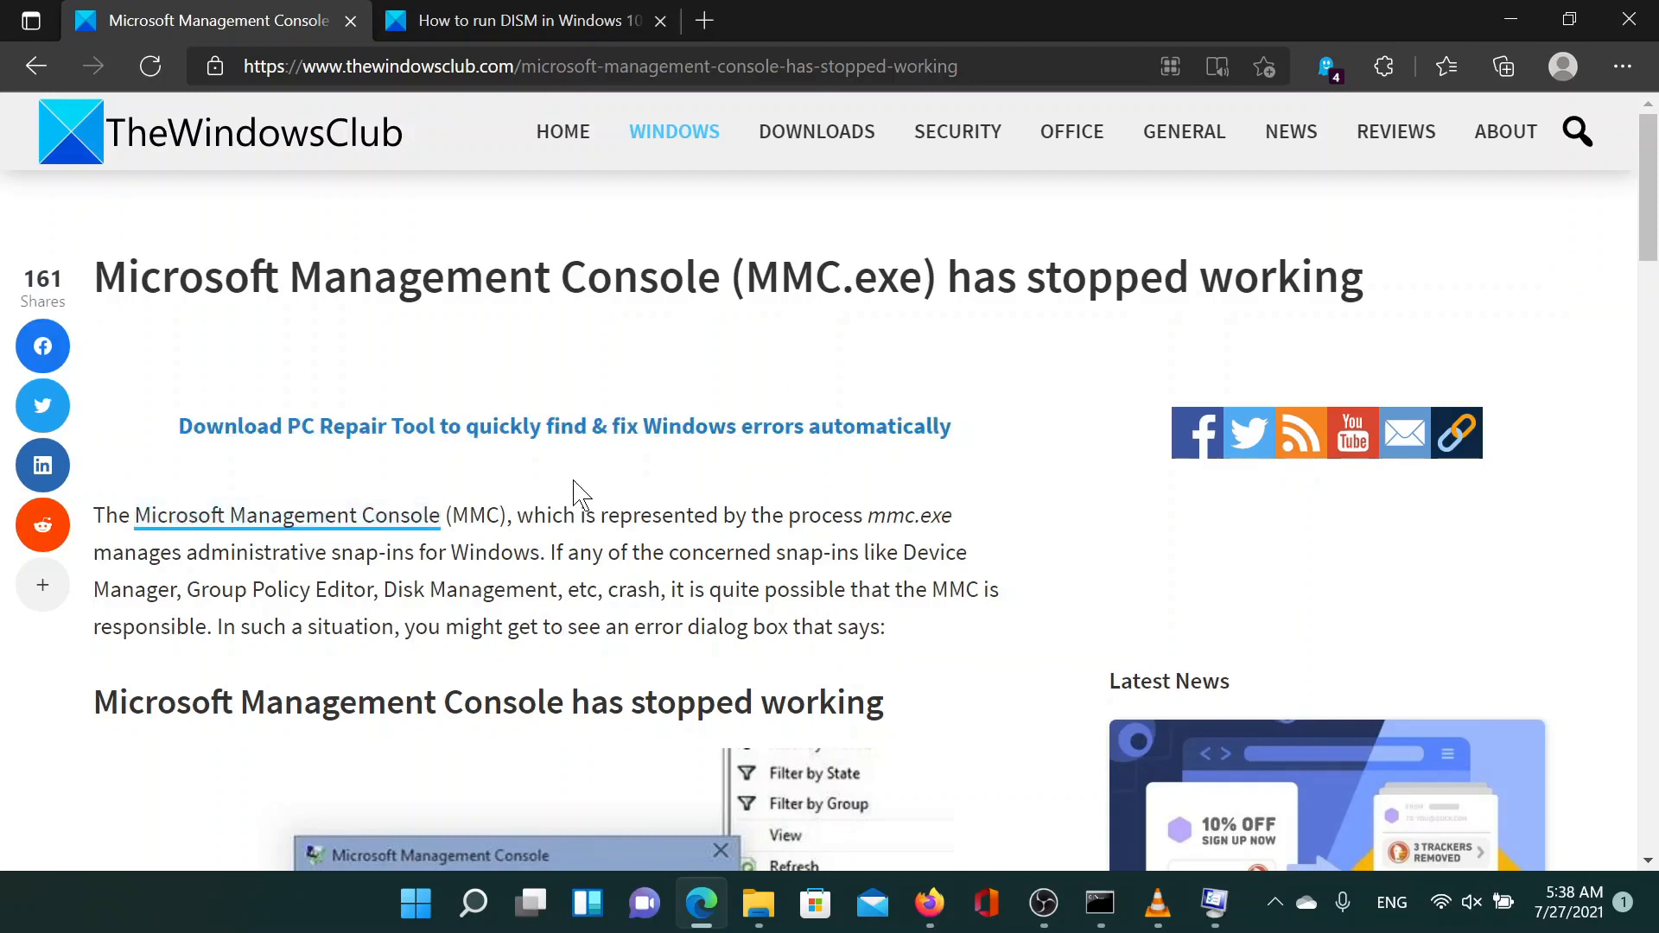
pyautogui.moveTo(582, 499)
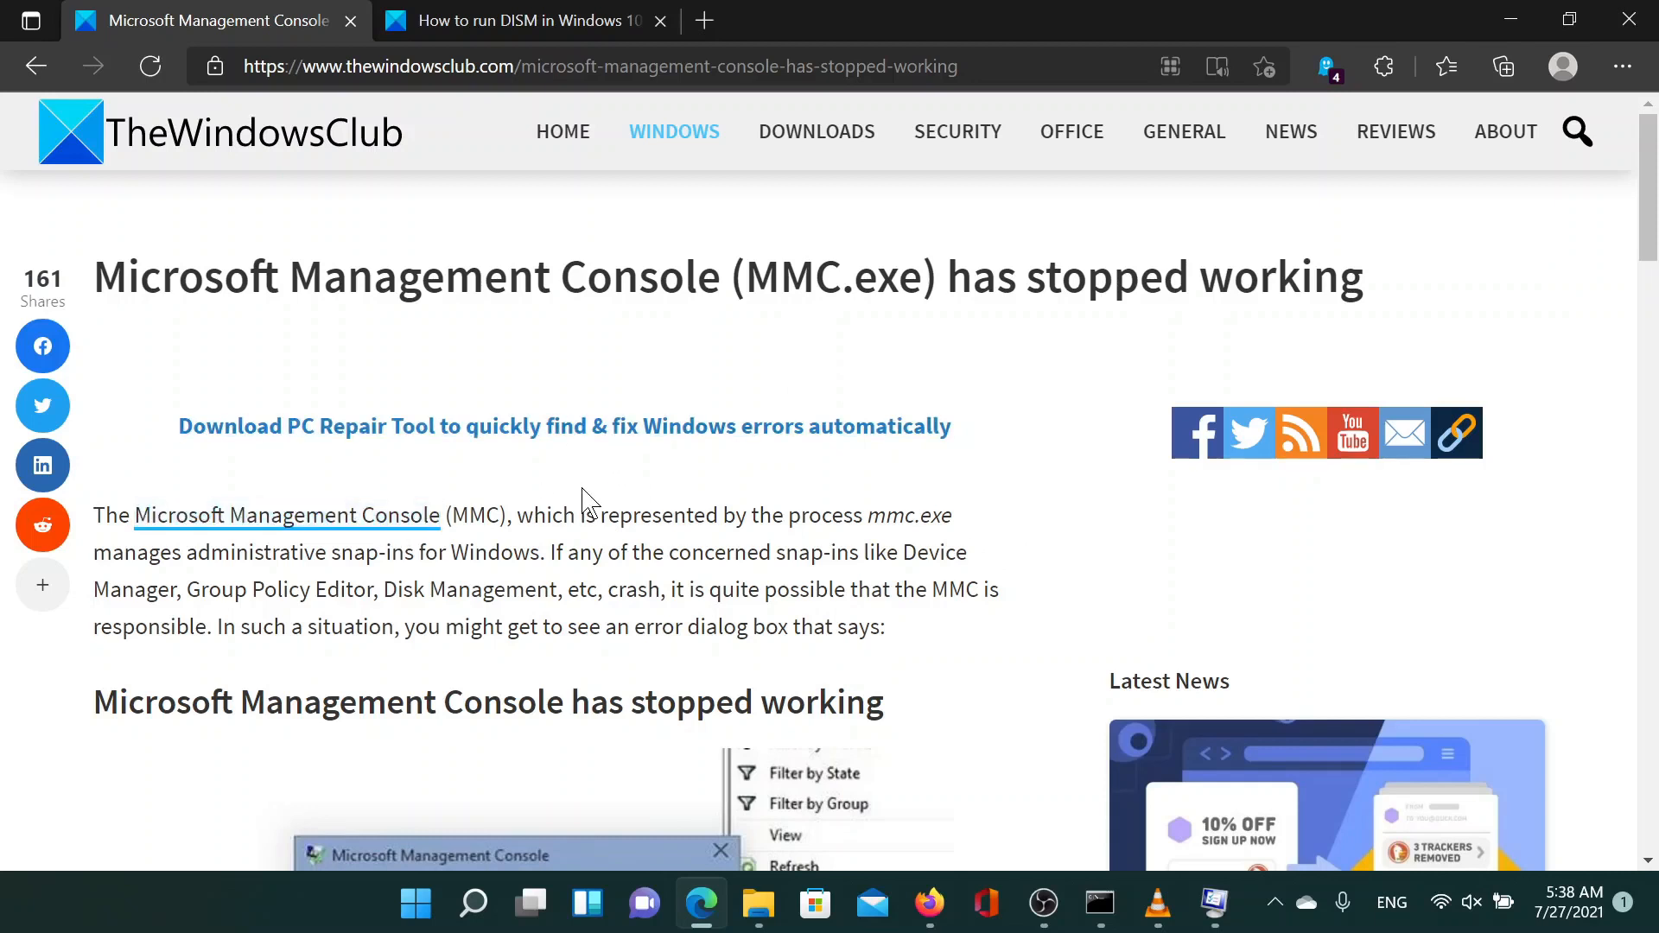
pyautogui.moveTo(695, 667)
pyautogui.write('msconfig')
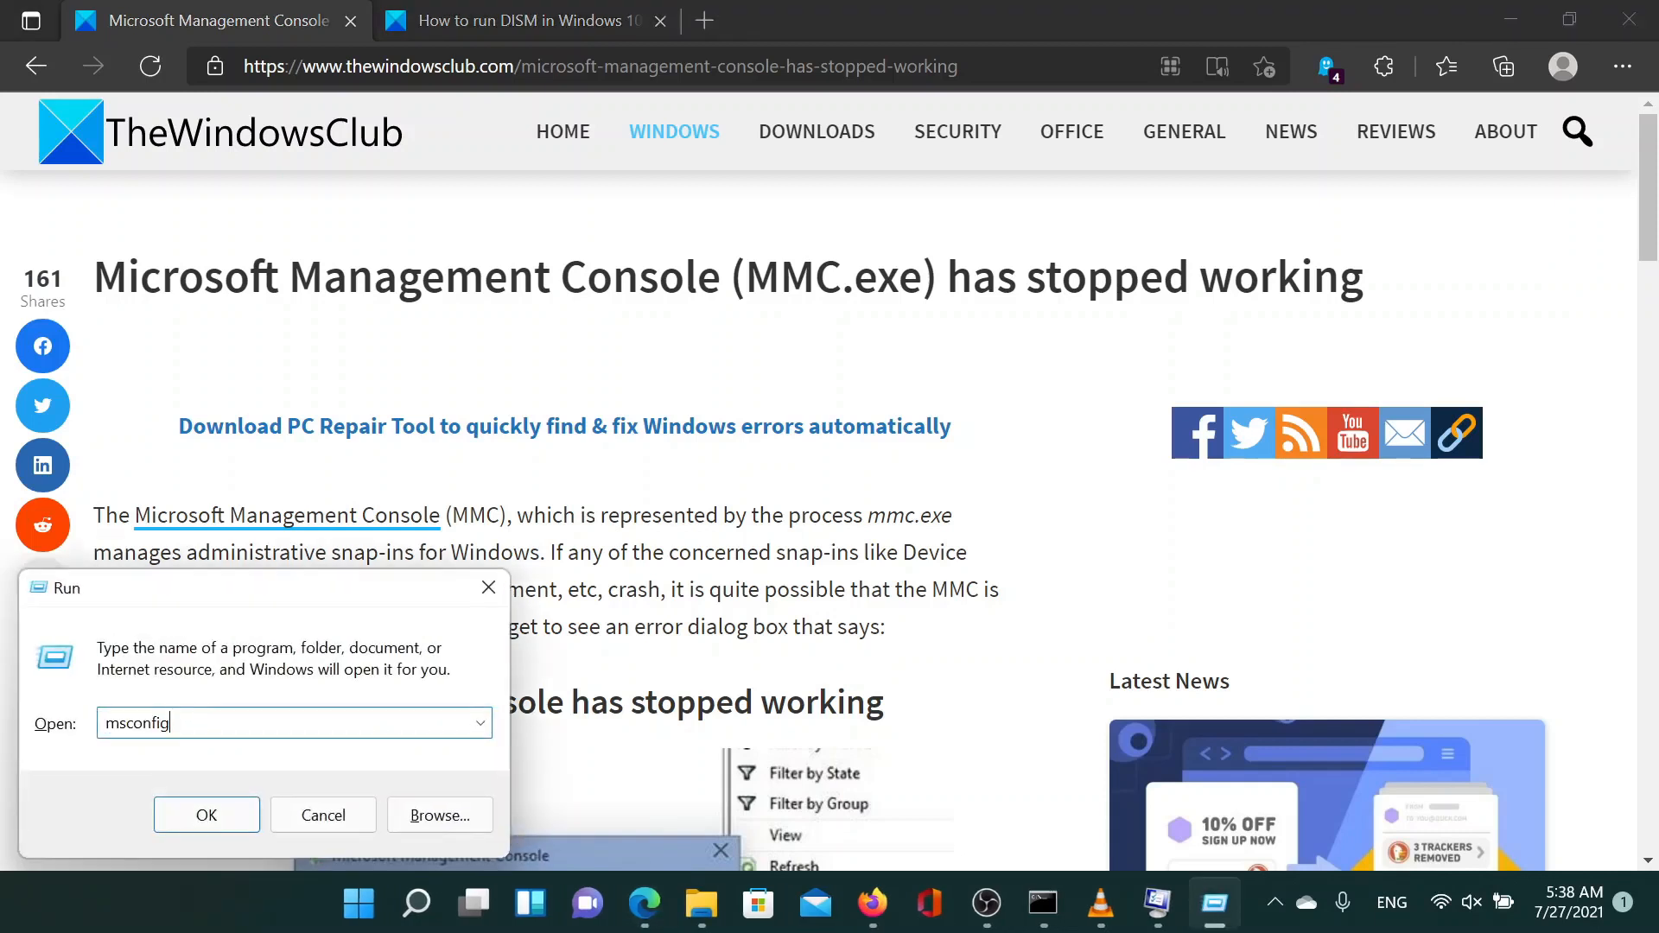
pyautogui.moveTo(453, 669)
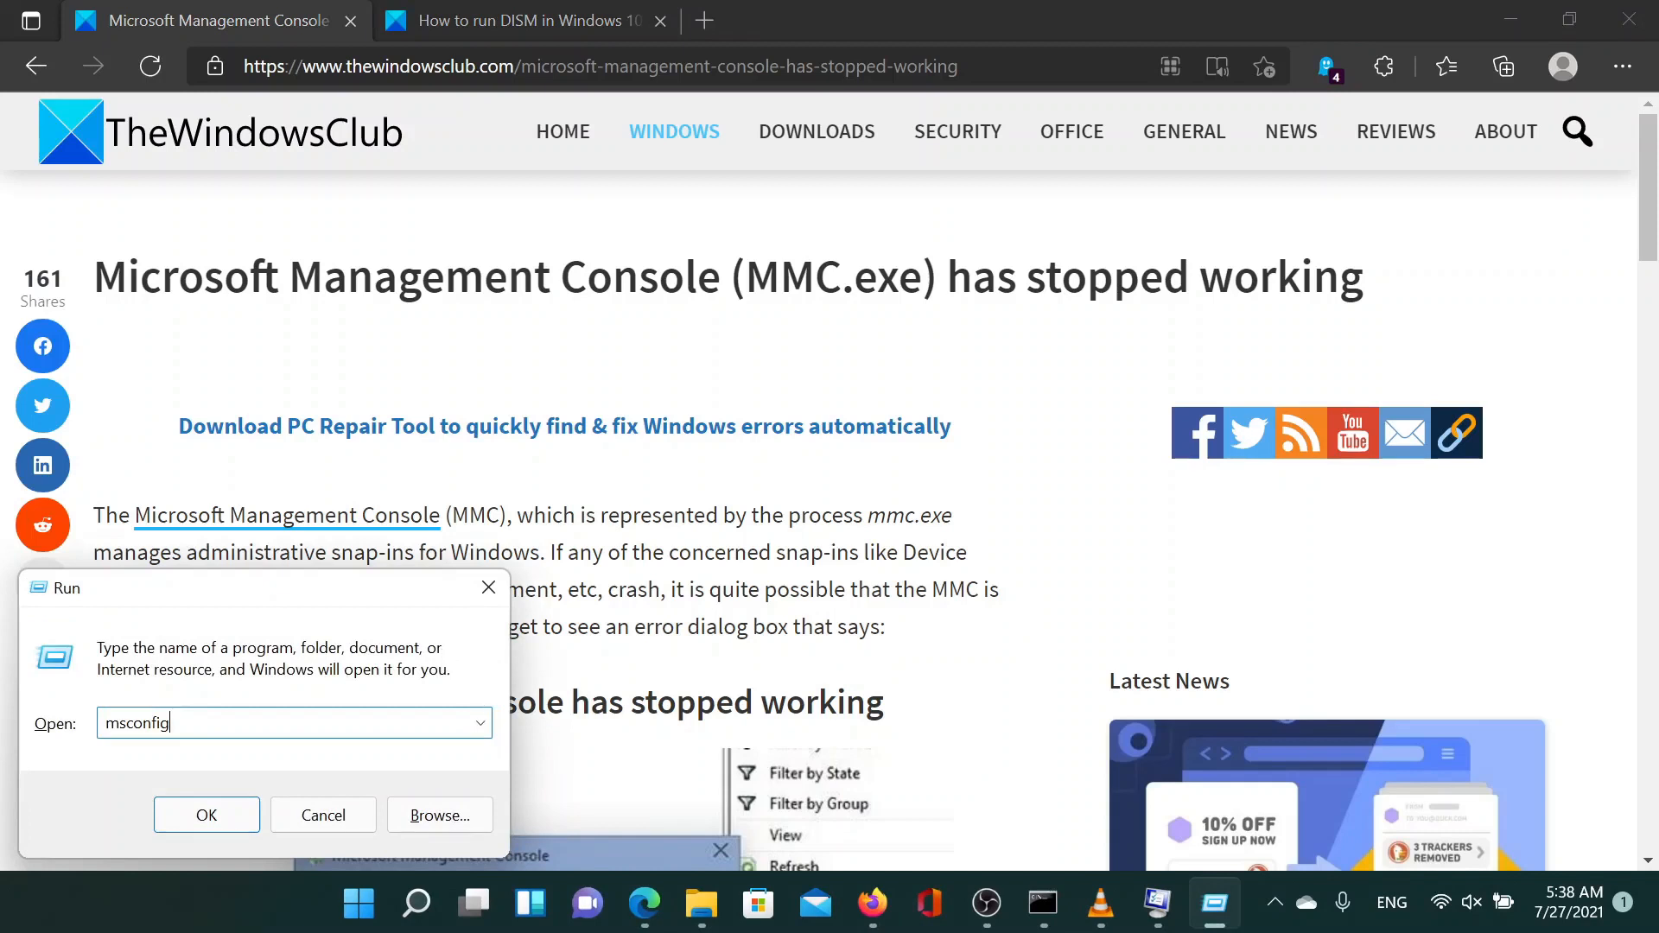
pyautogui.moveTo(1076, 843)
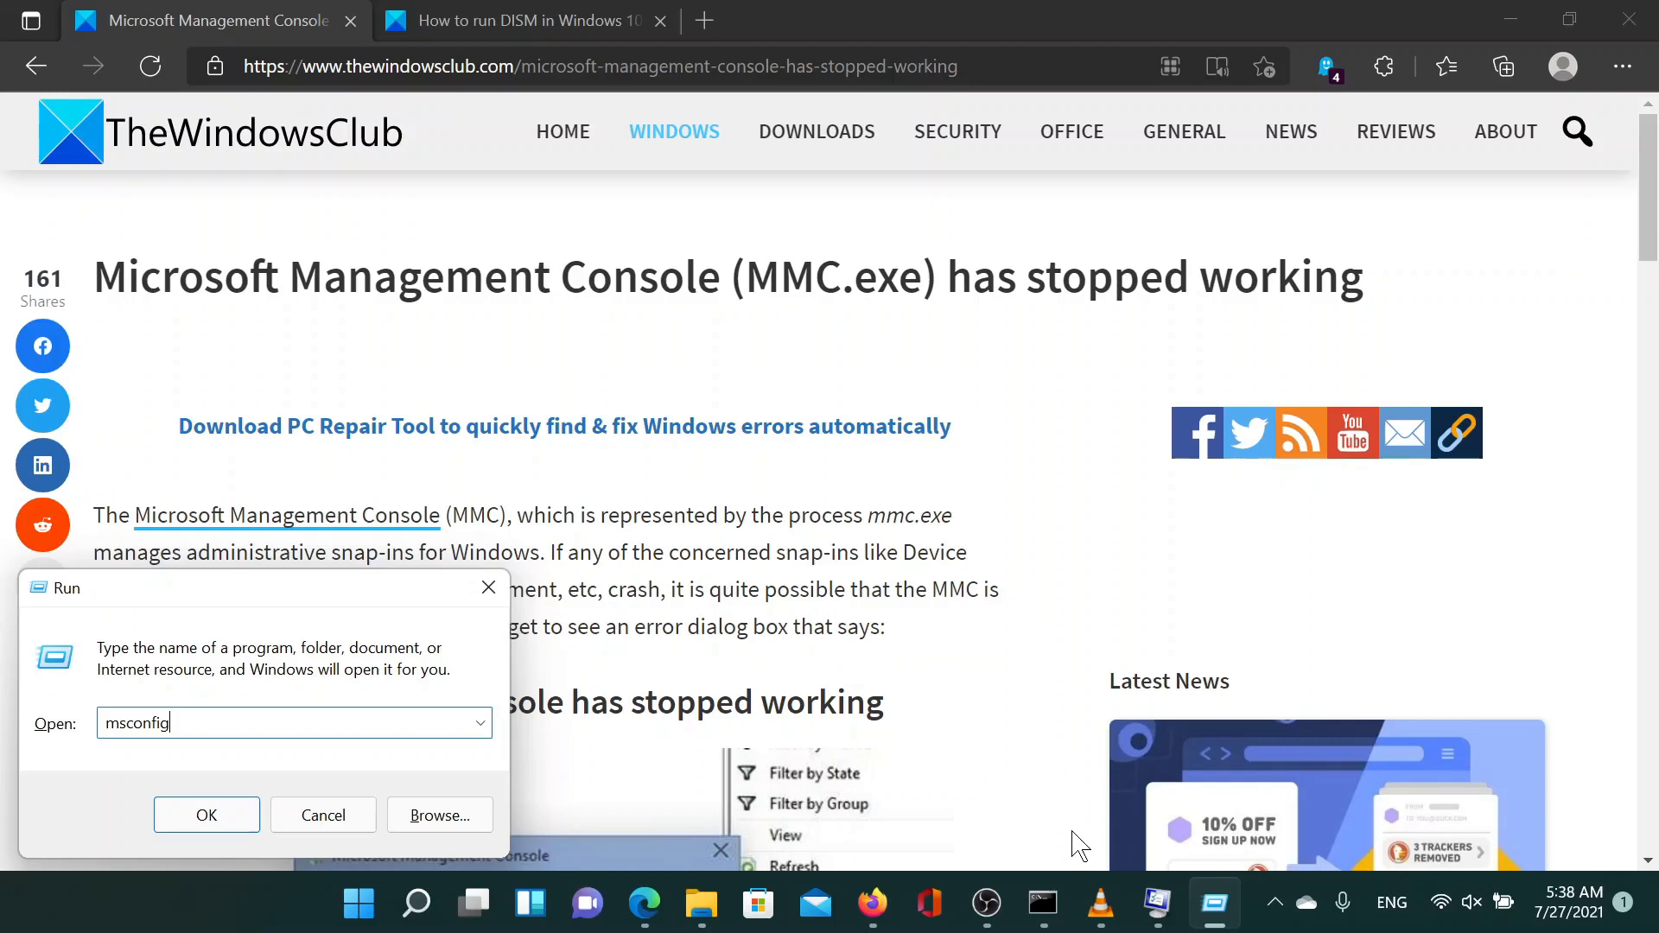
pyautogui.moveTo(1213, 903)
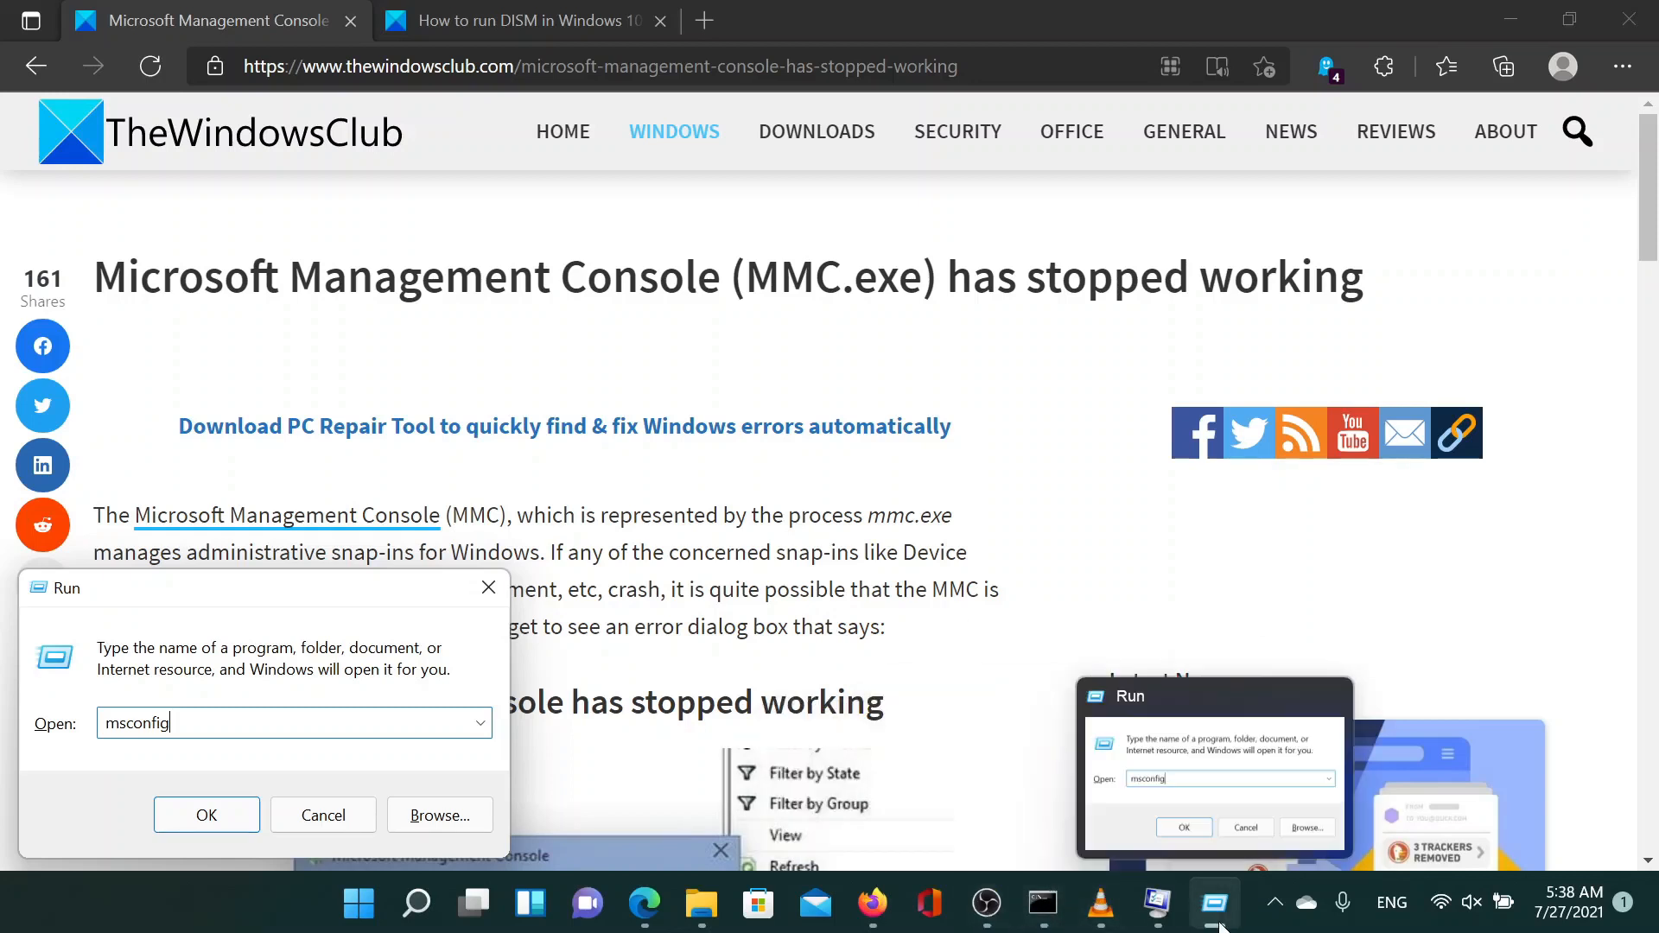
# Show the Services list in System Configuration with all Microsoft services hidden
pyautogui.click(206, 814)
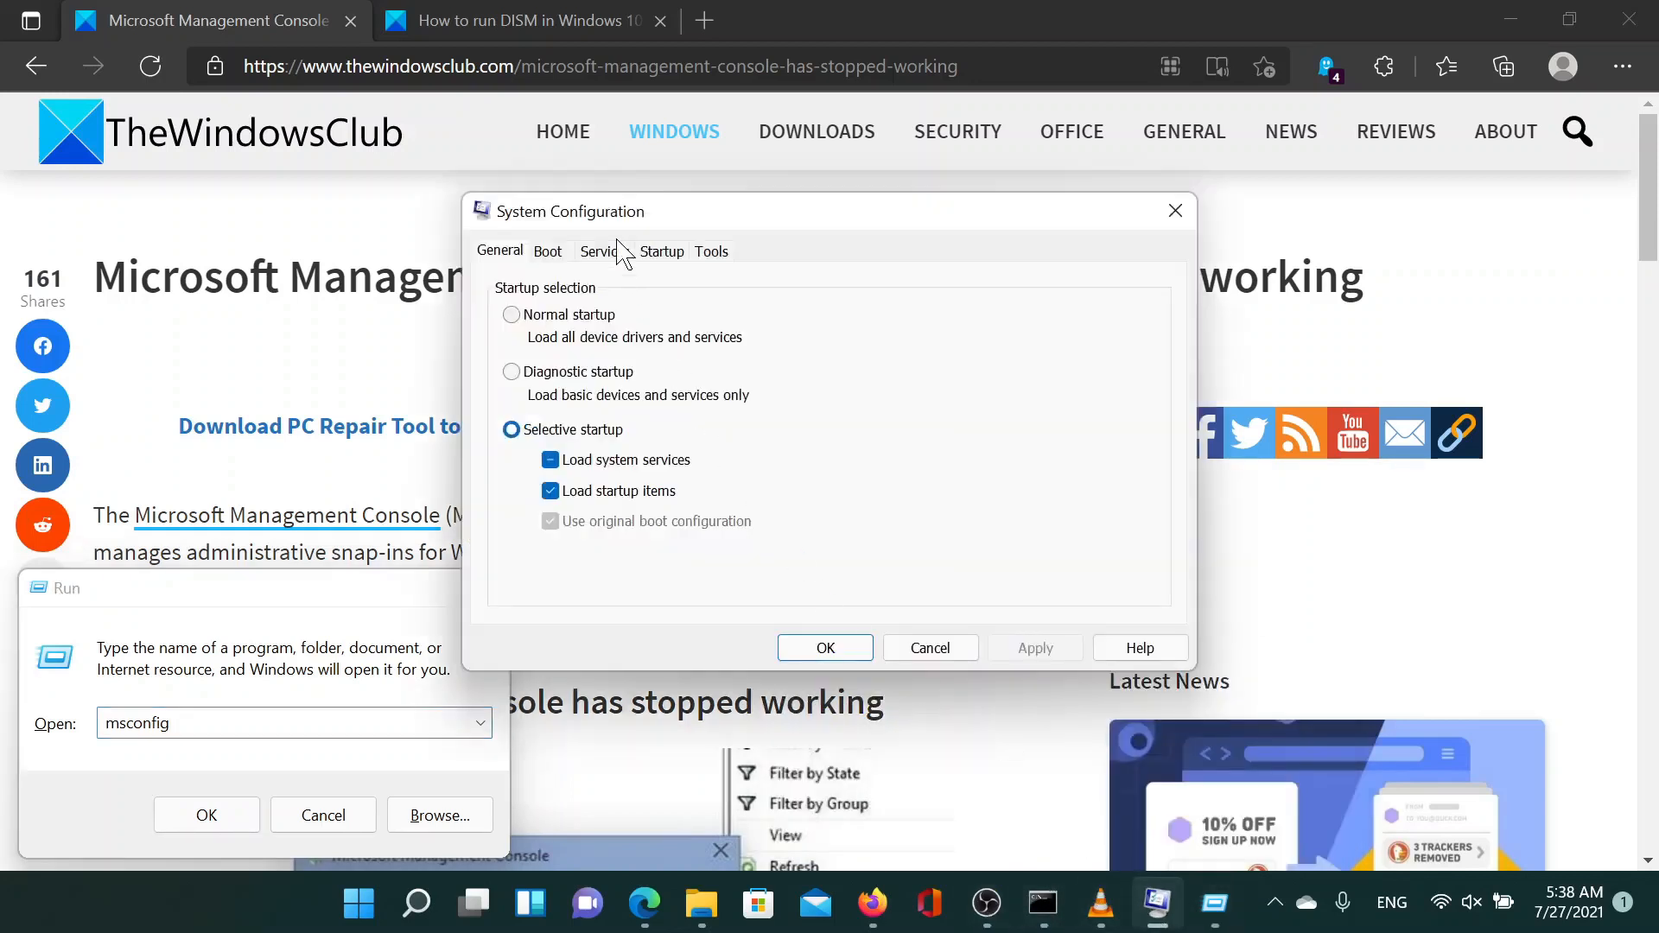
pyautogui.click(603, 251)
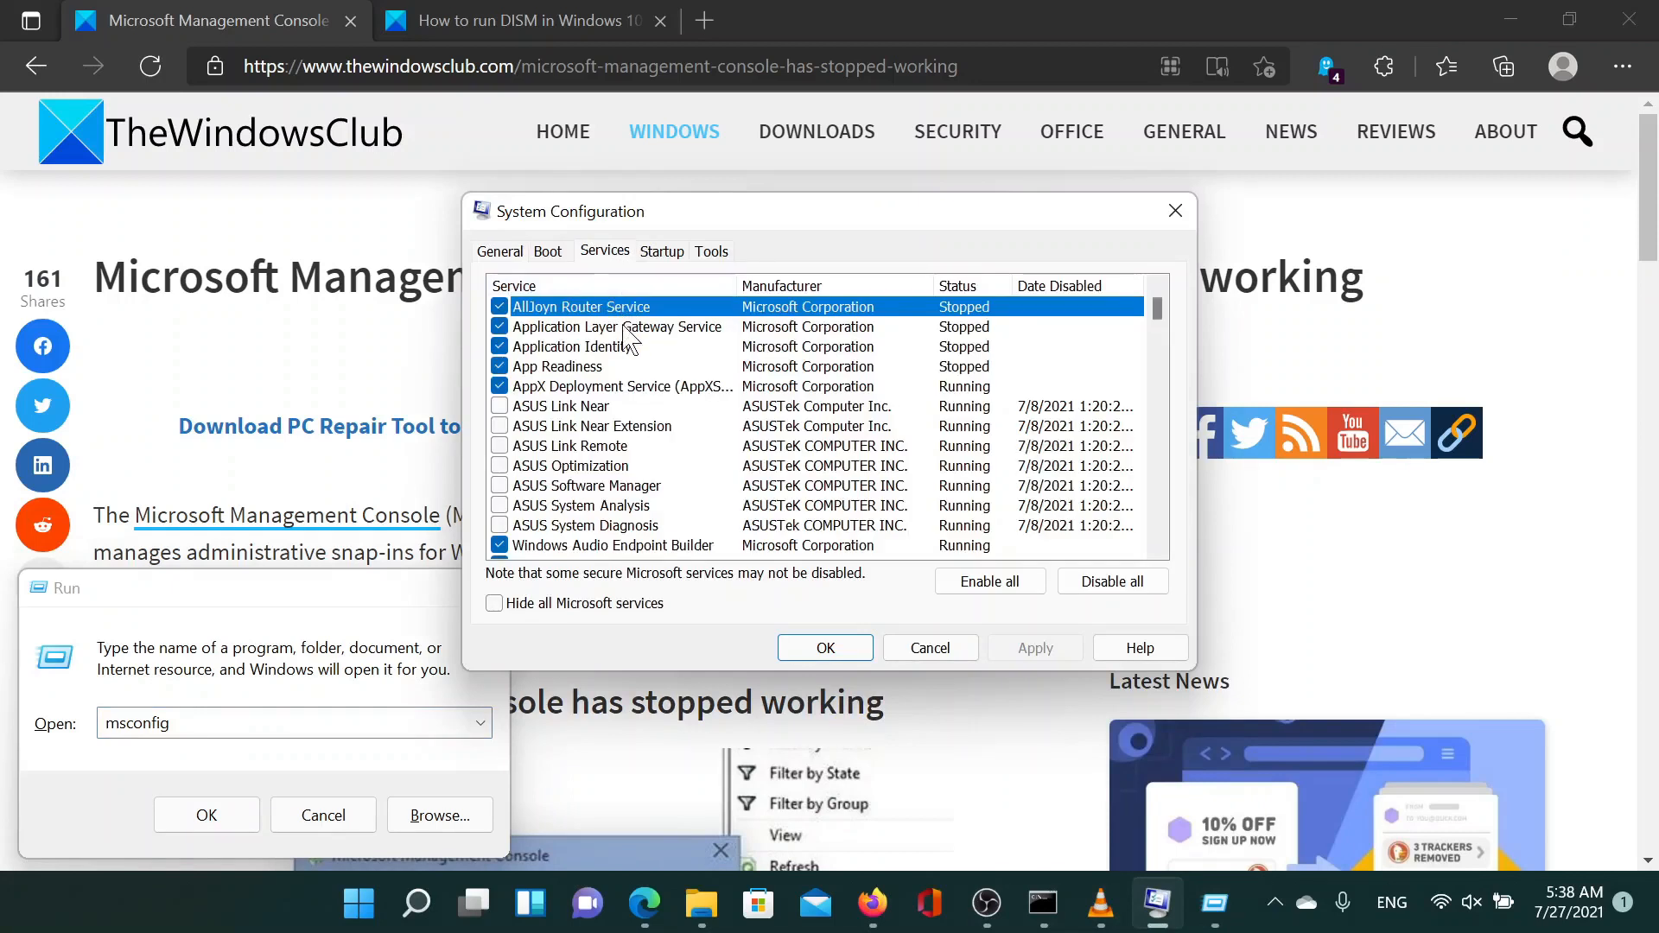
pyautogui.click(492, 603)
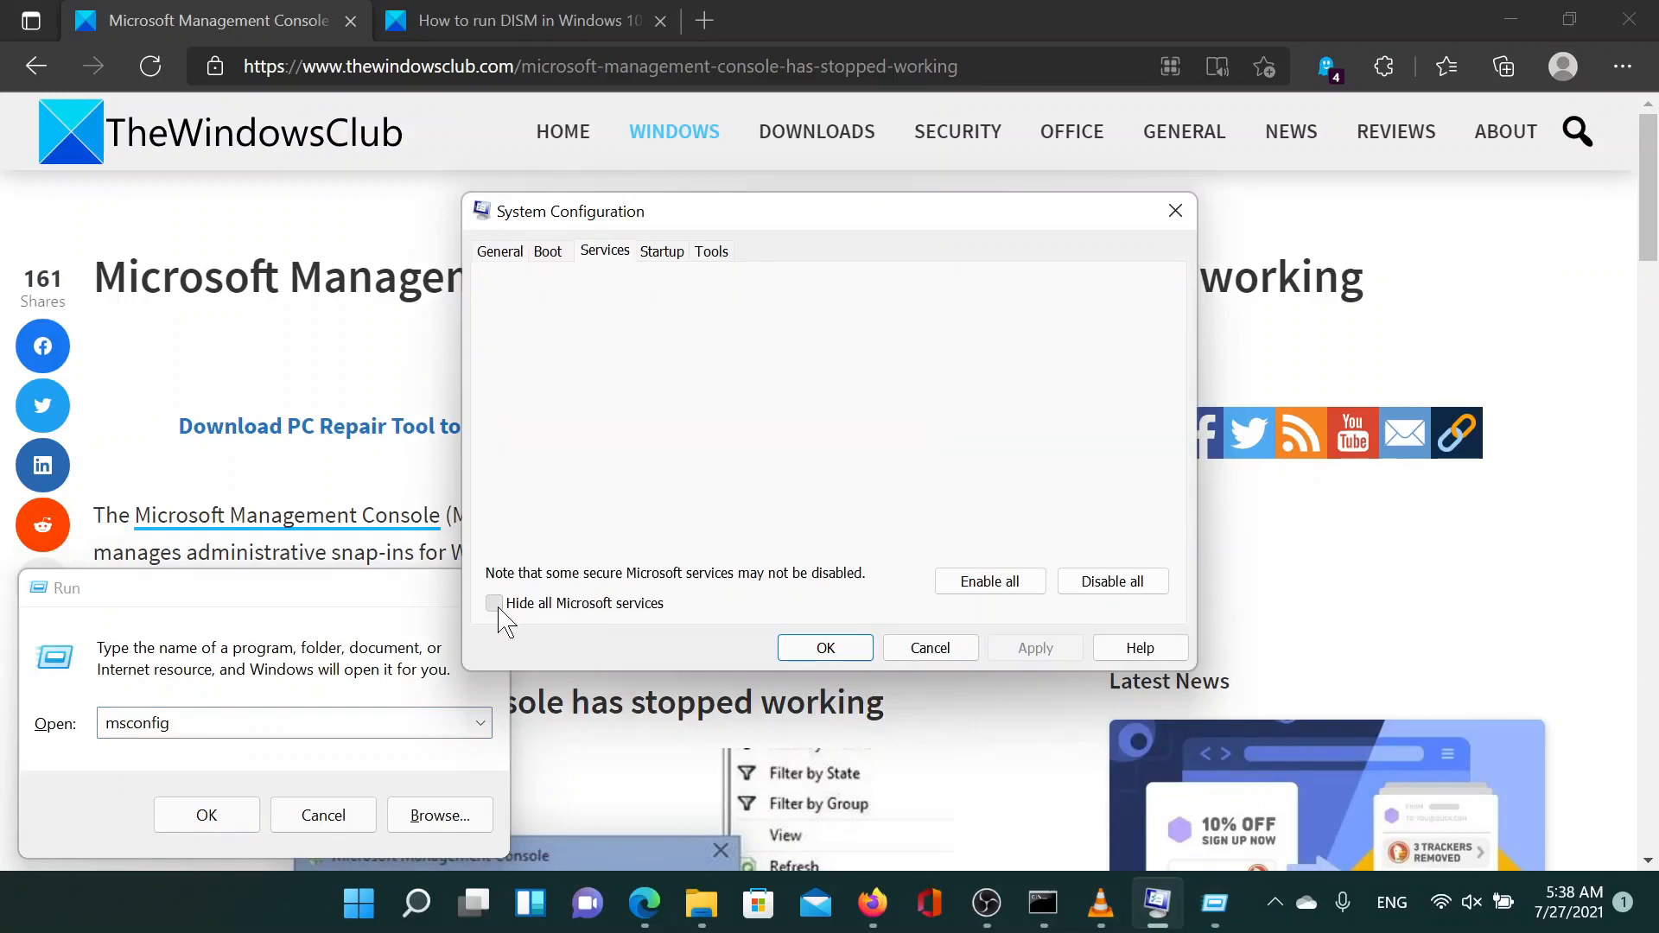
pyautogui.click(493, 604)
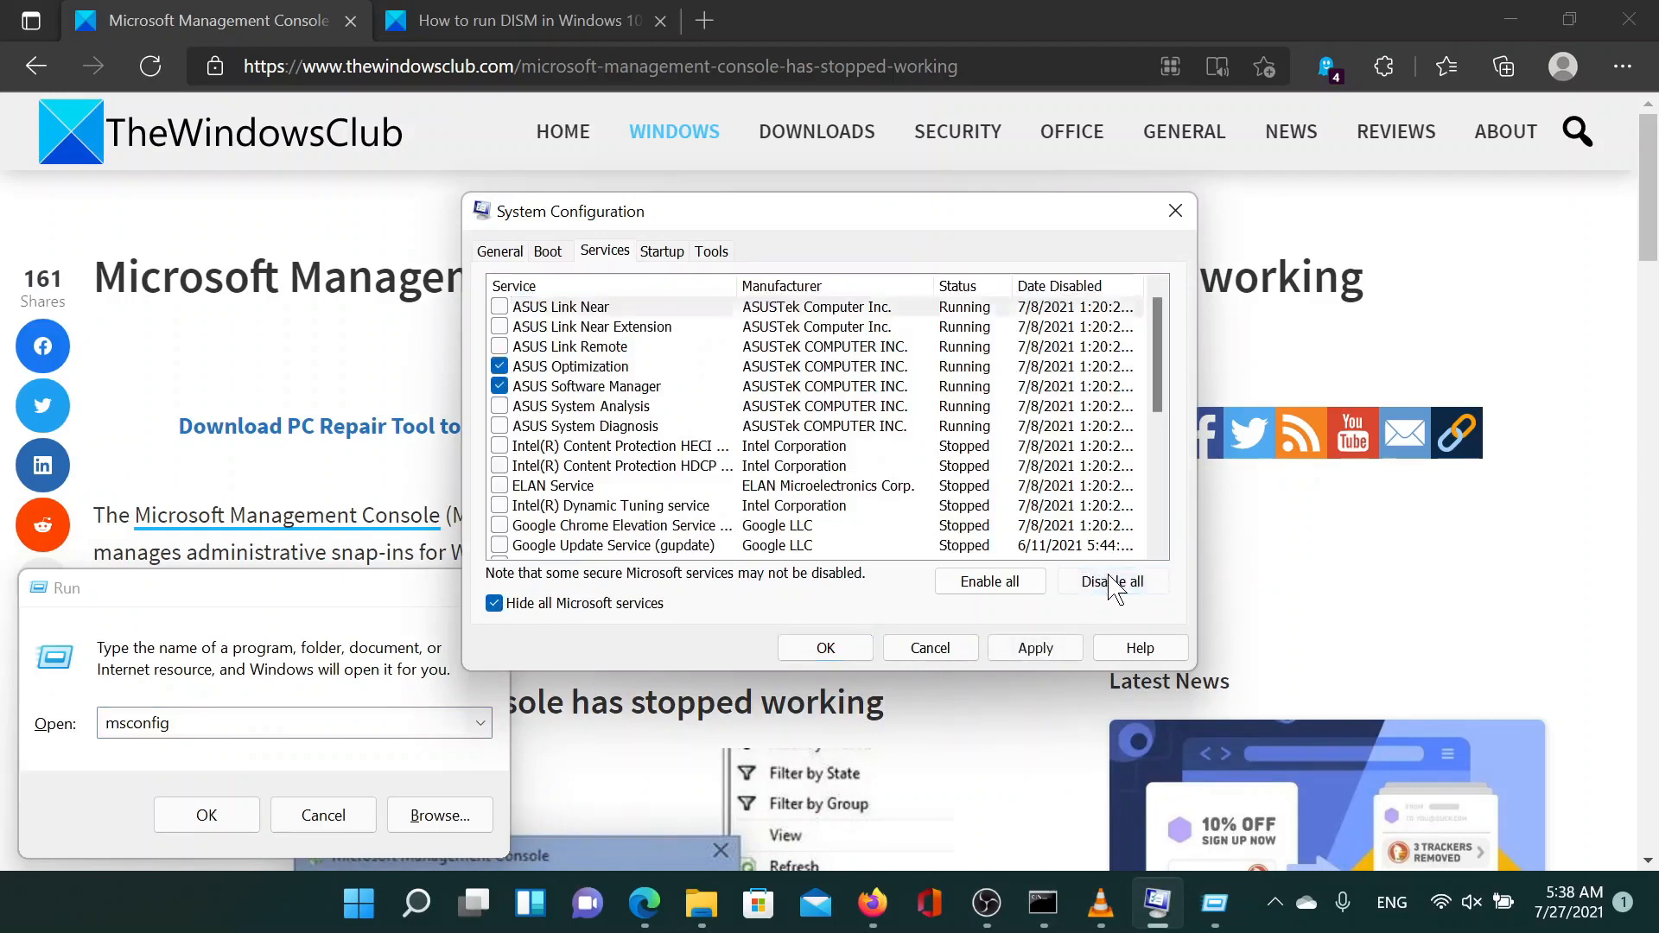
# Disable all remaining non-Microsoft services and apply the change, bringing up the restart prompt
pyautogui.click(1111, 581)
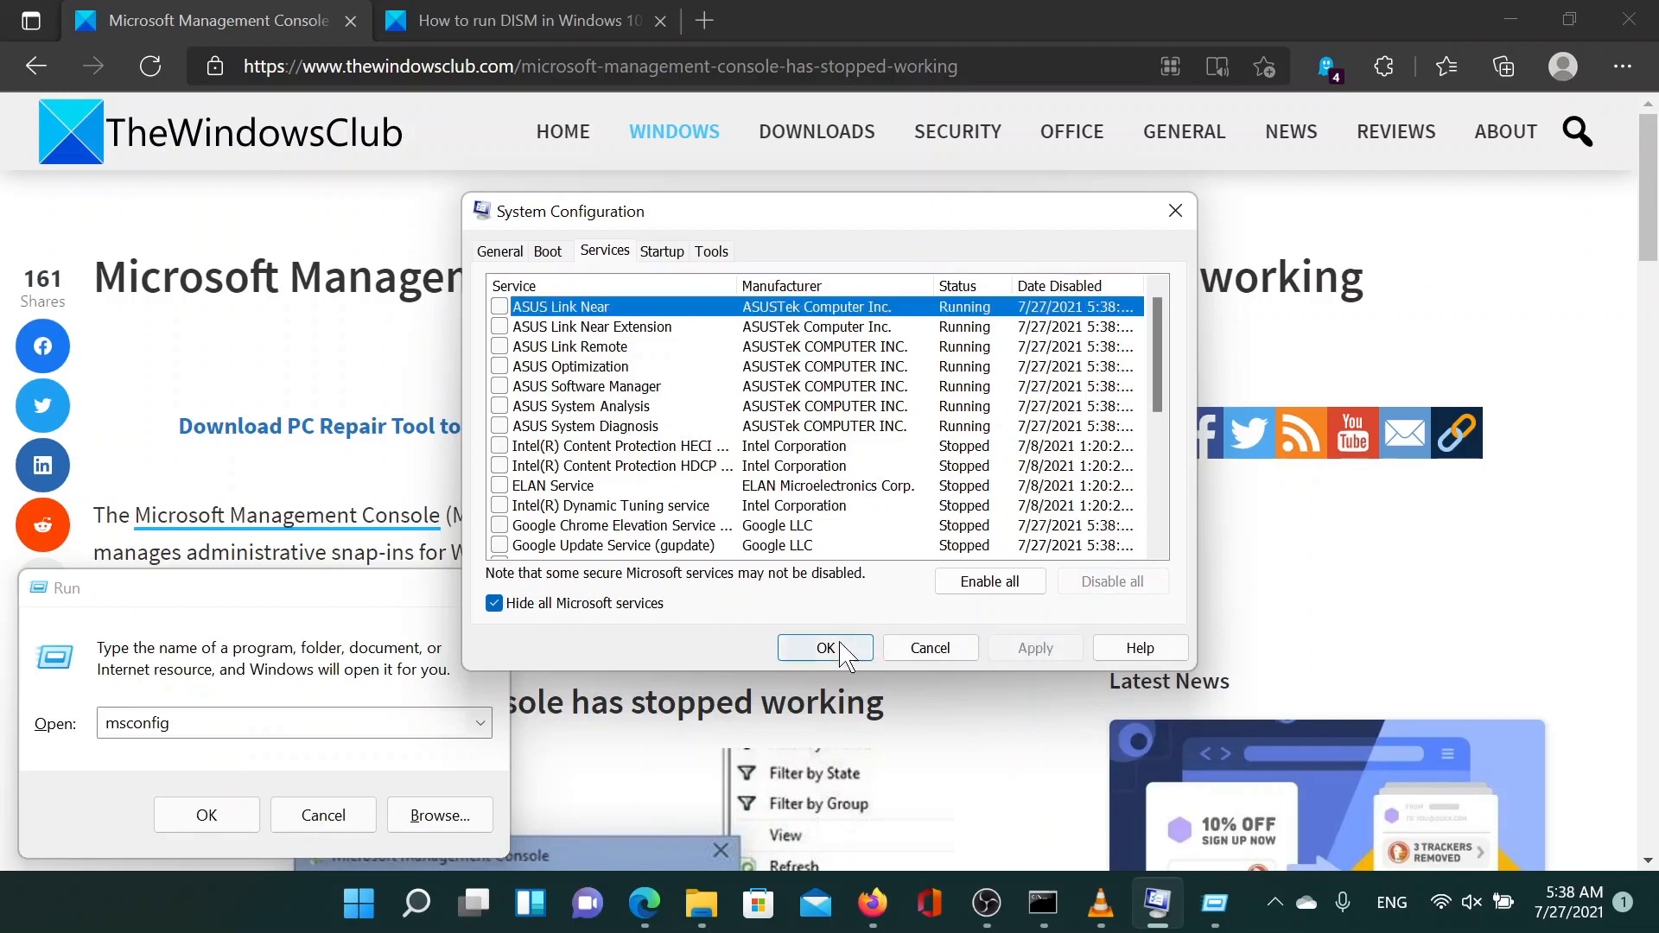
pyautogui.click(826, 648)
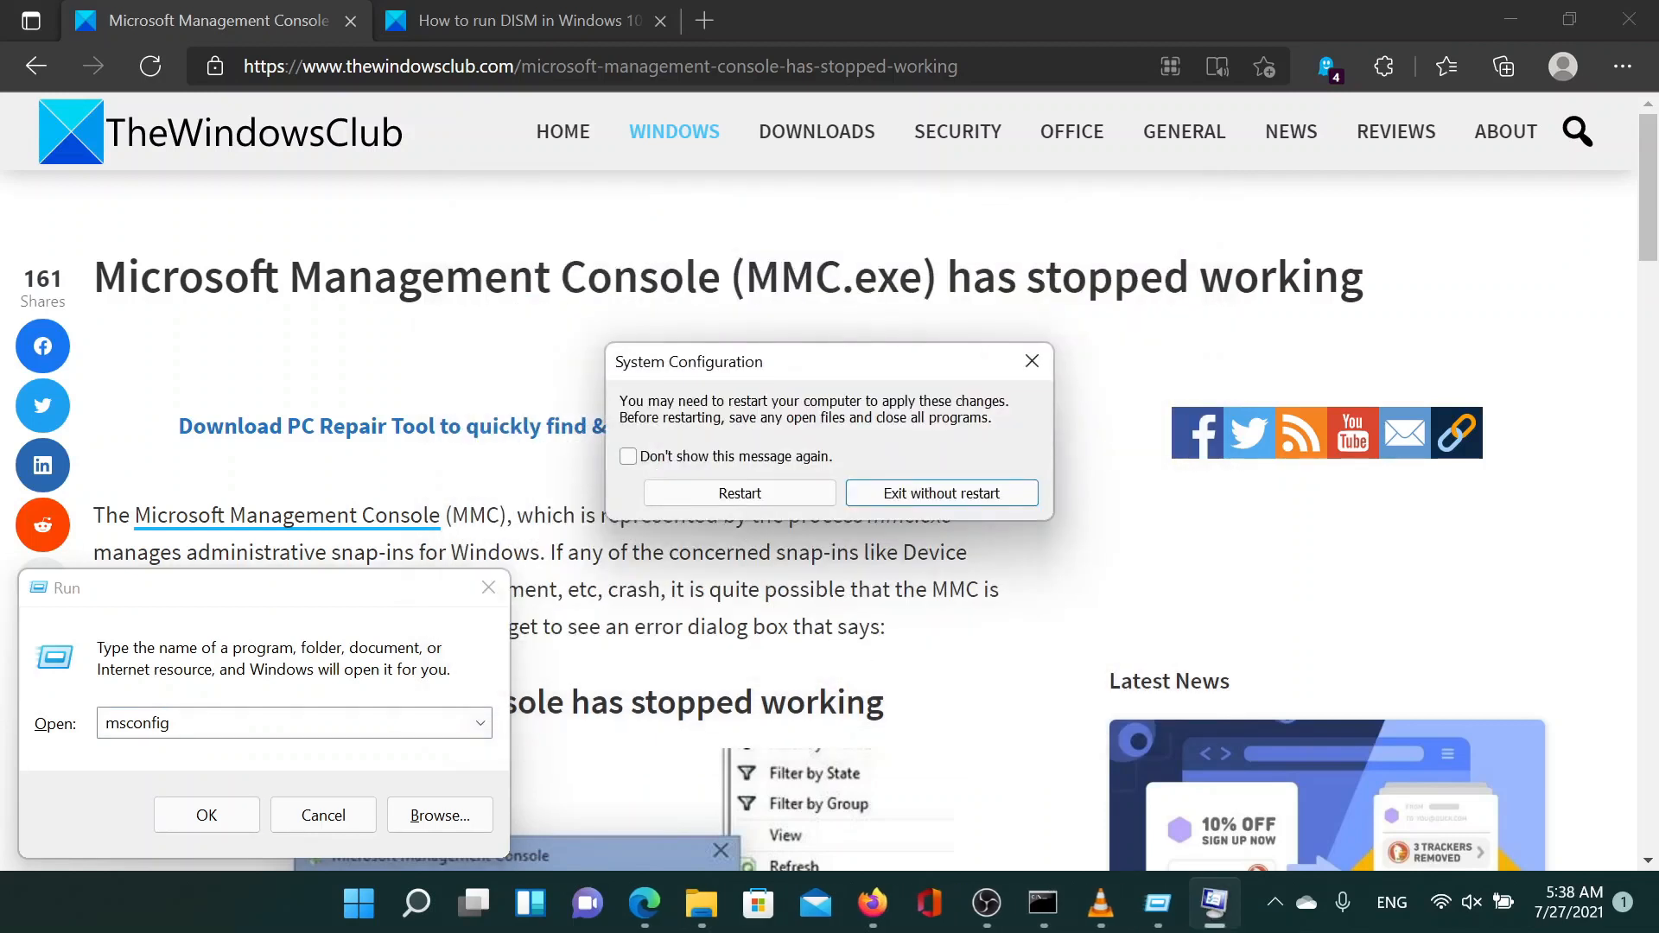
pyautogui.moveTo(662, 490)
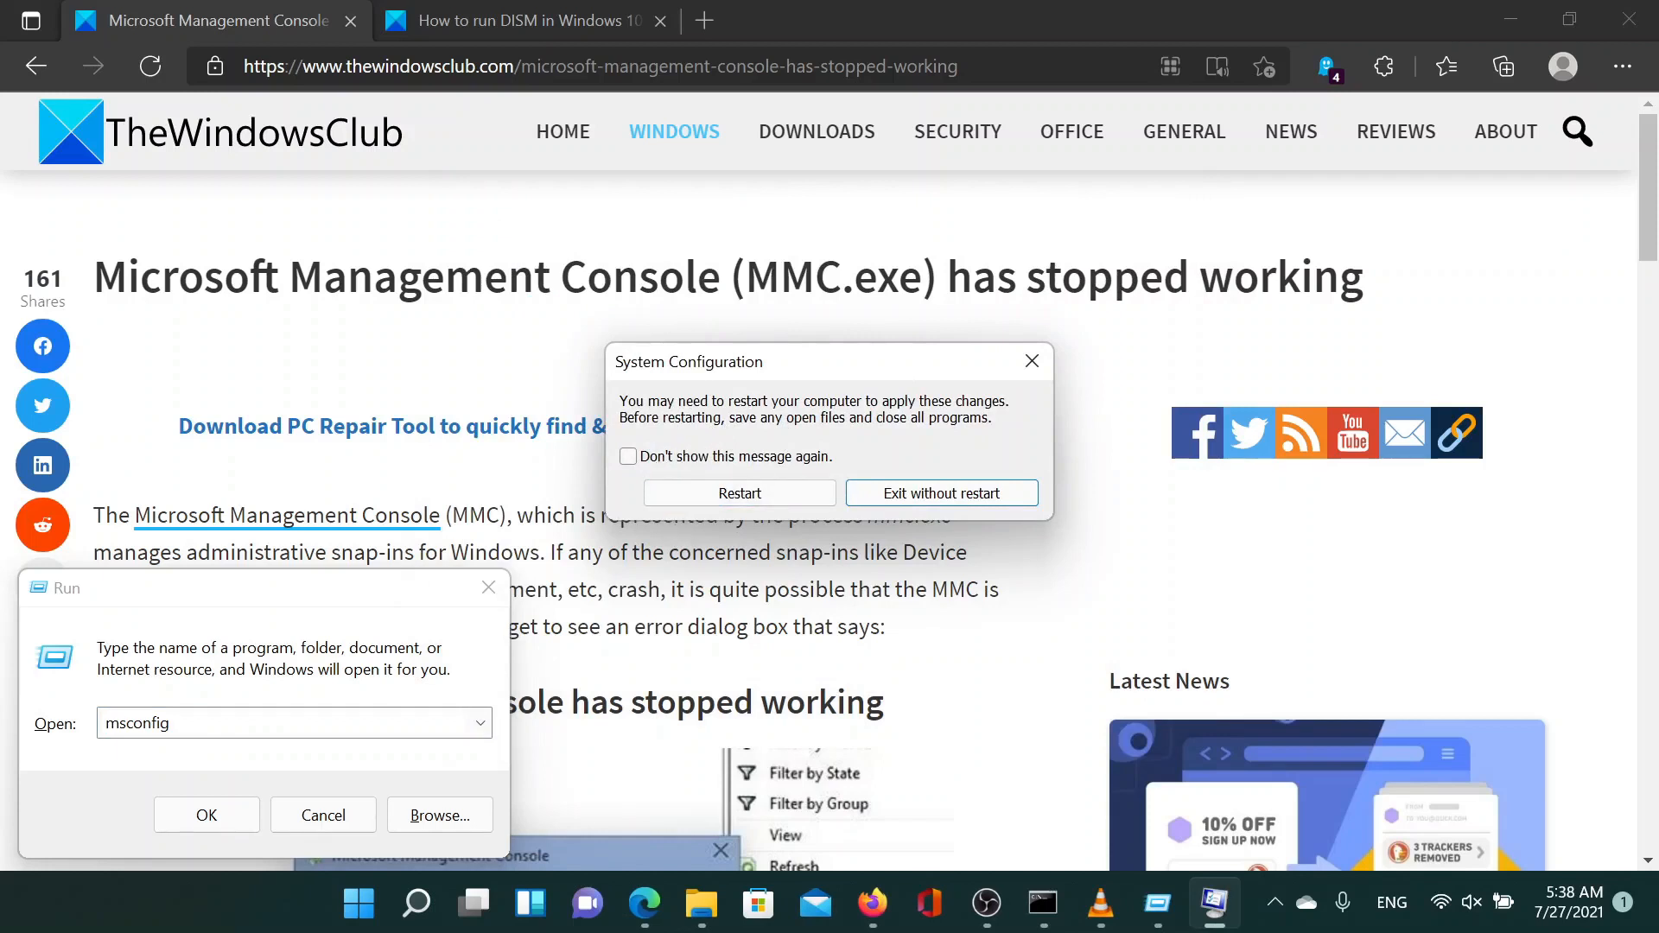
pyautogui.moveTo(903, 487)
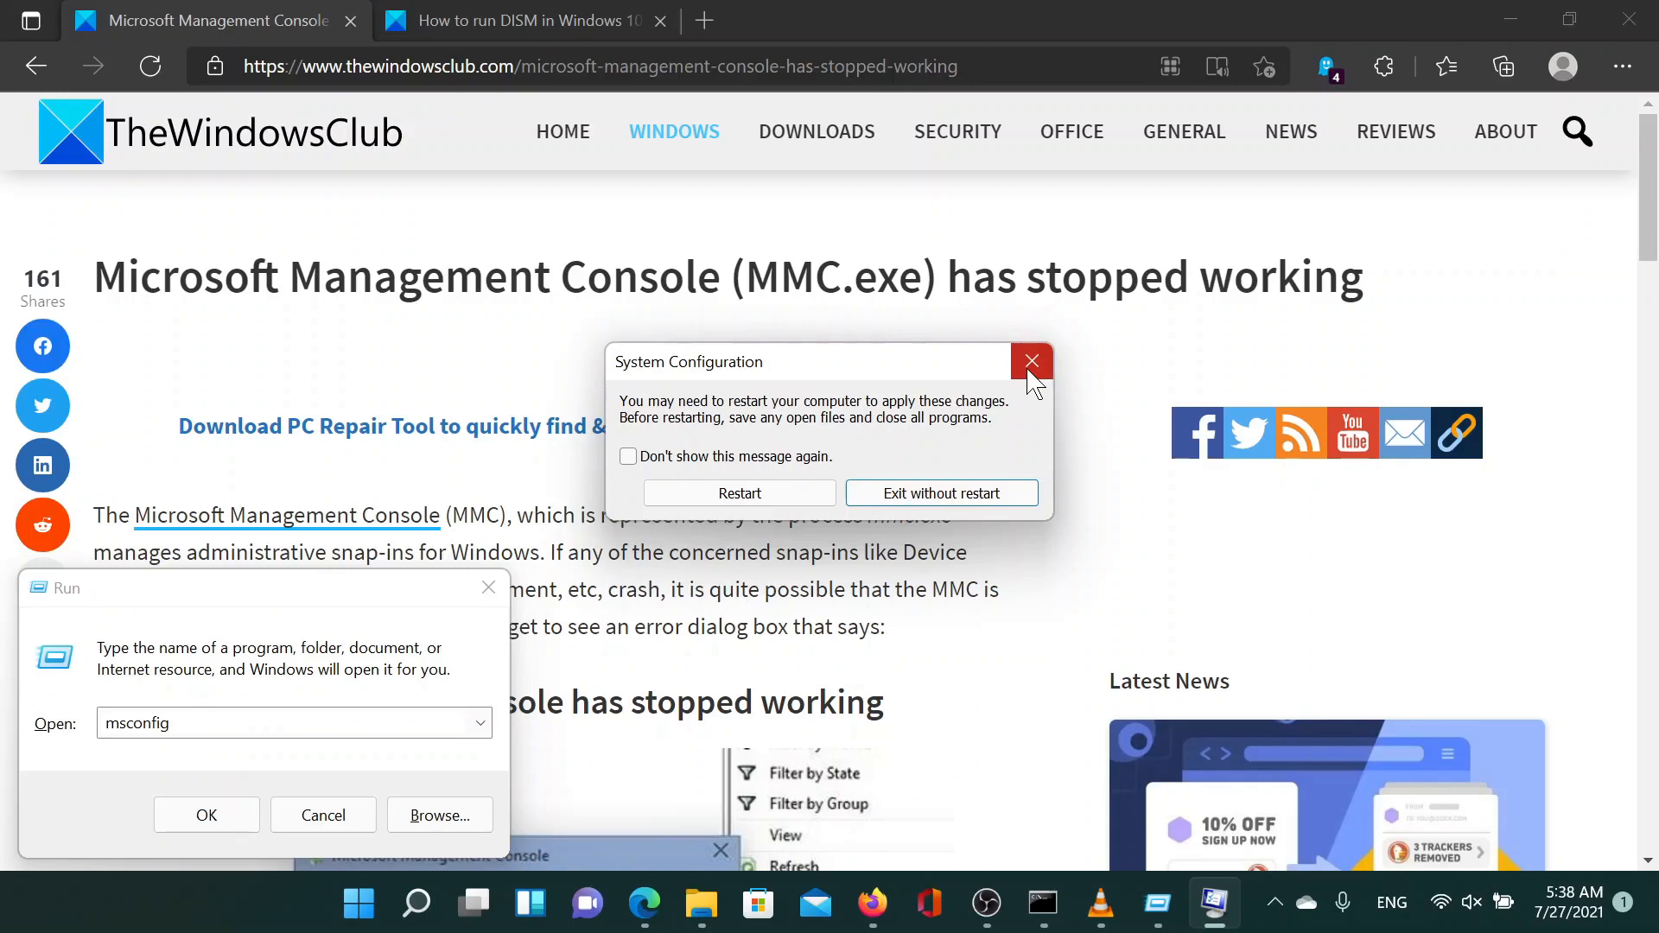
pyautogui.moveTo(1030, 361)
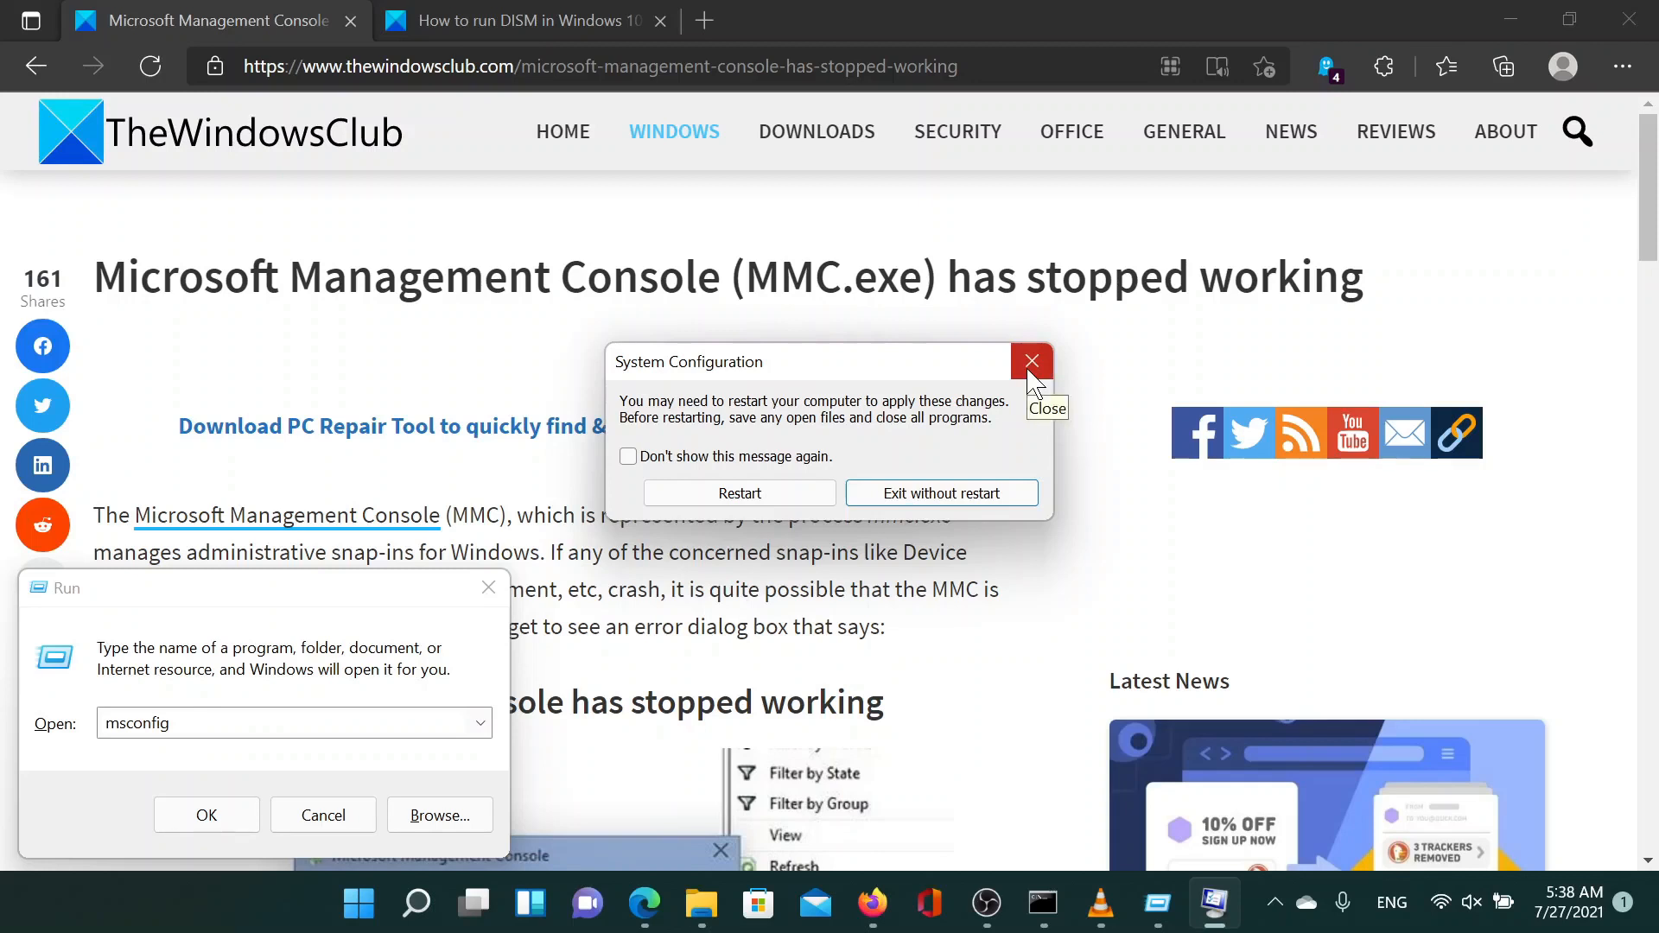
# Dismiss the restart prompt without restarting the computer
pyautogui.click(1032, 361)
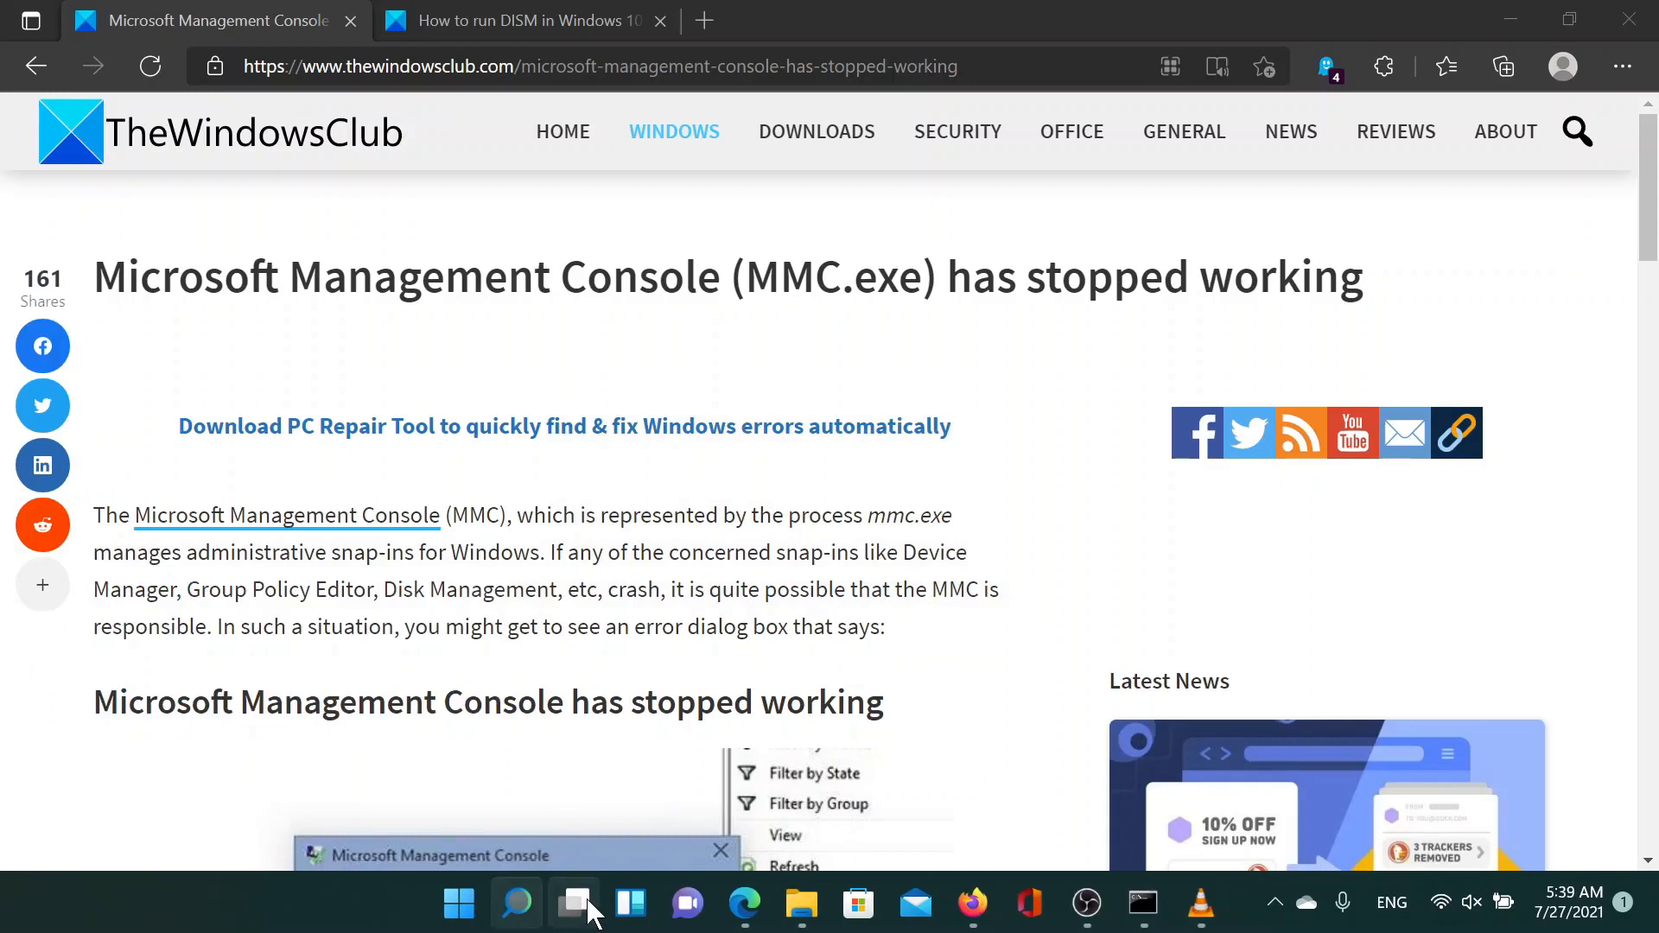
# Search for 'command' and launch Command Prompt as administrator
pyautogui.click(574, 904)
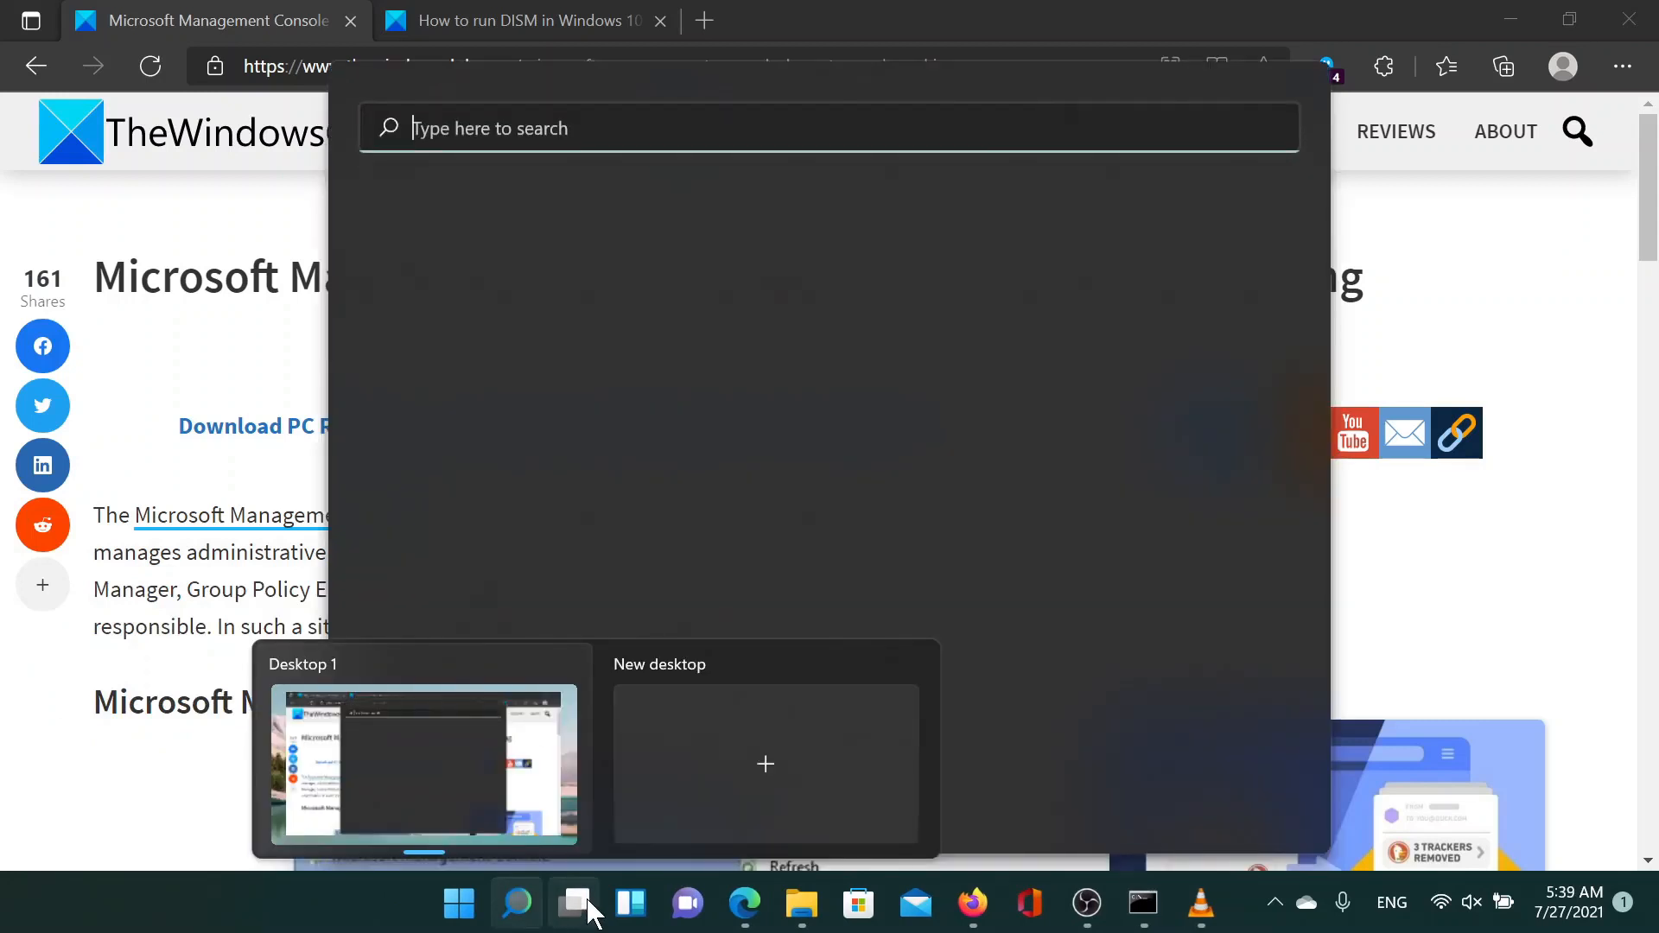
pyautogui.write('command')
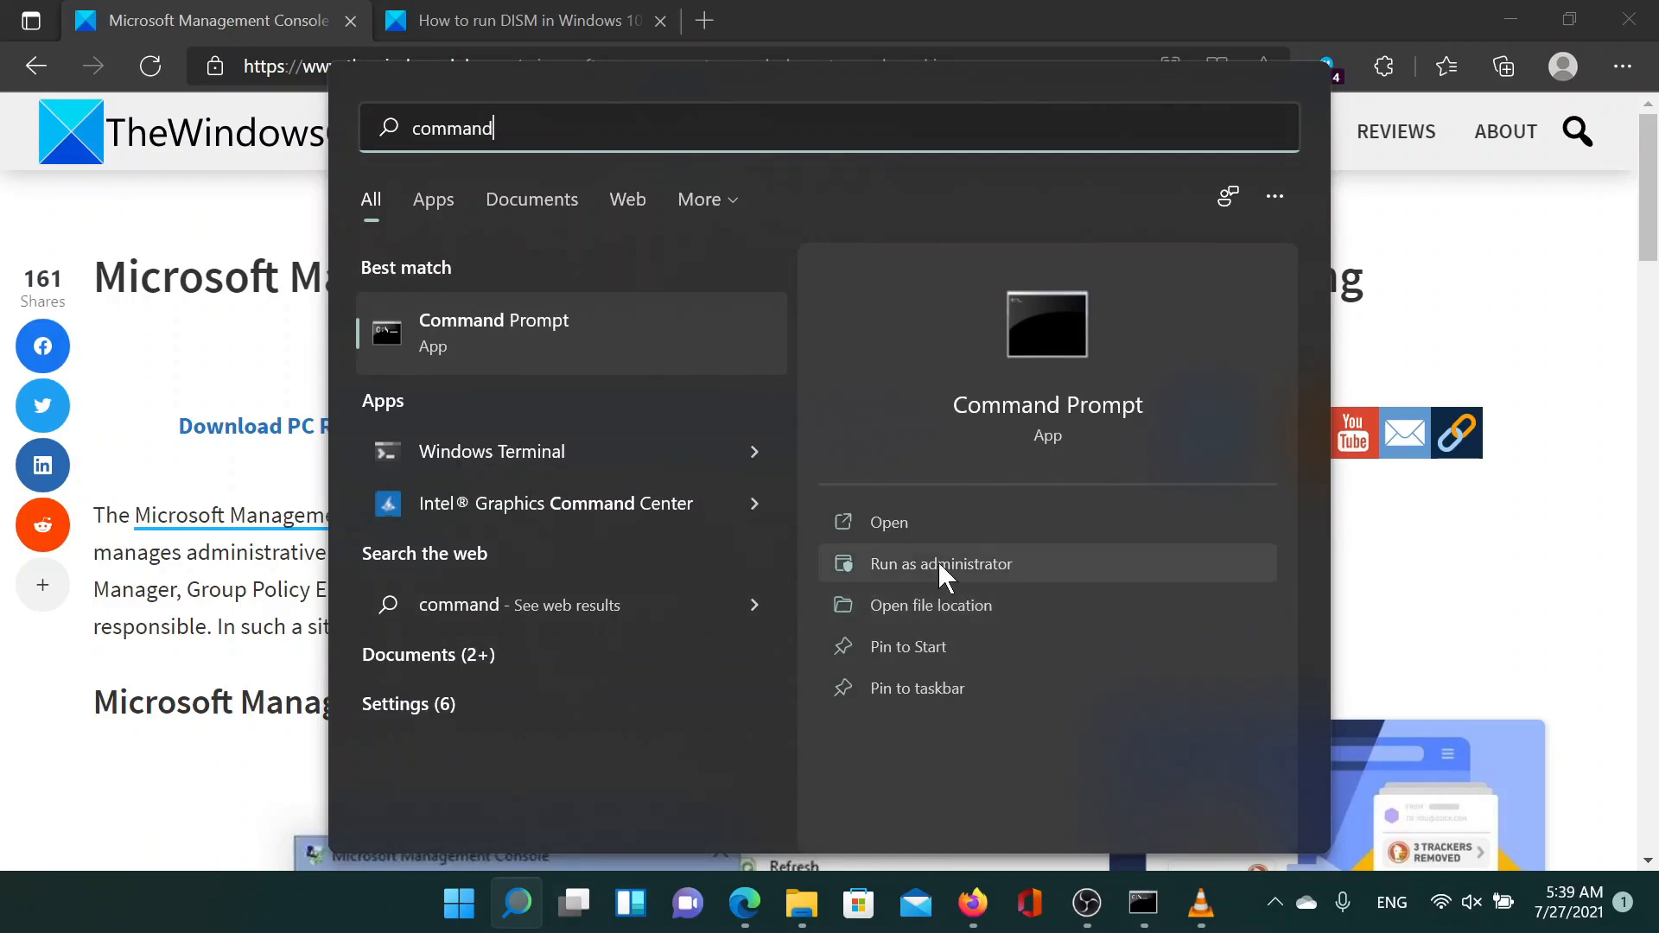
pyautogui.click(940, 564)
pyautogui.write('sfc')
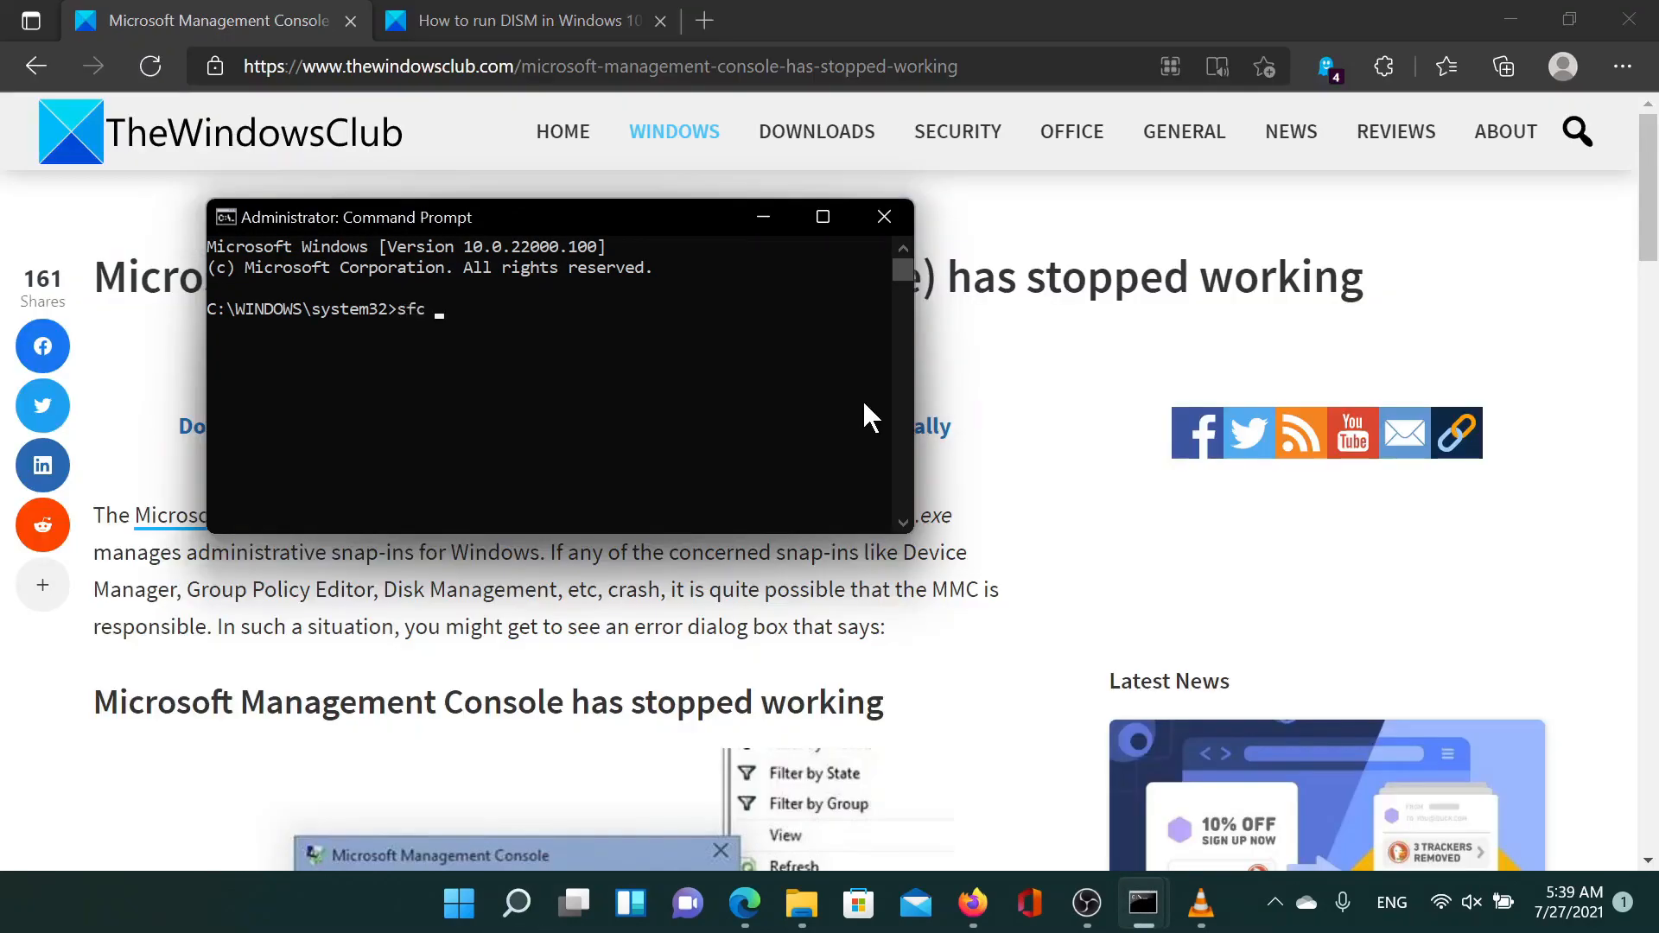
# Run the sfc /scannow system file check in the elevated Command Prompt
pyautogui.write('/scann')
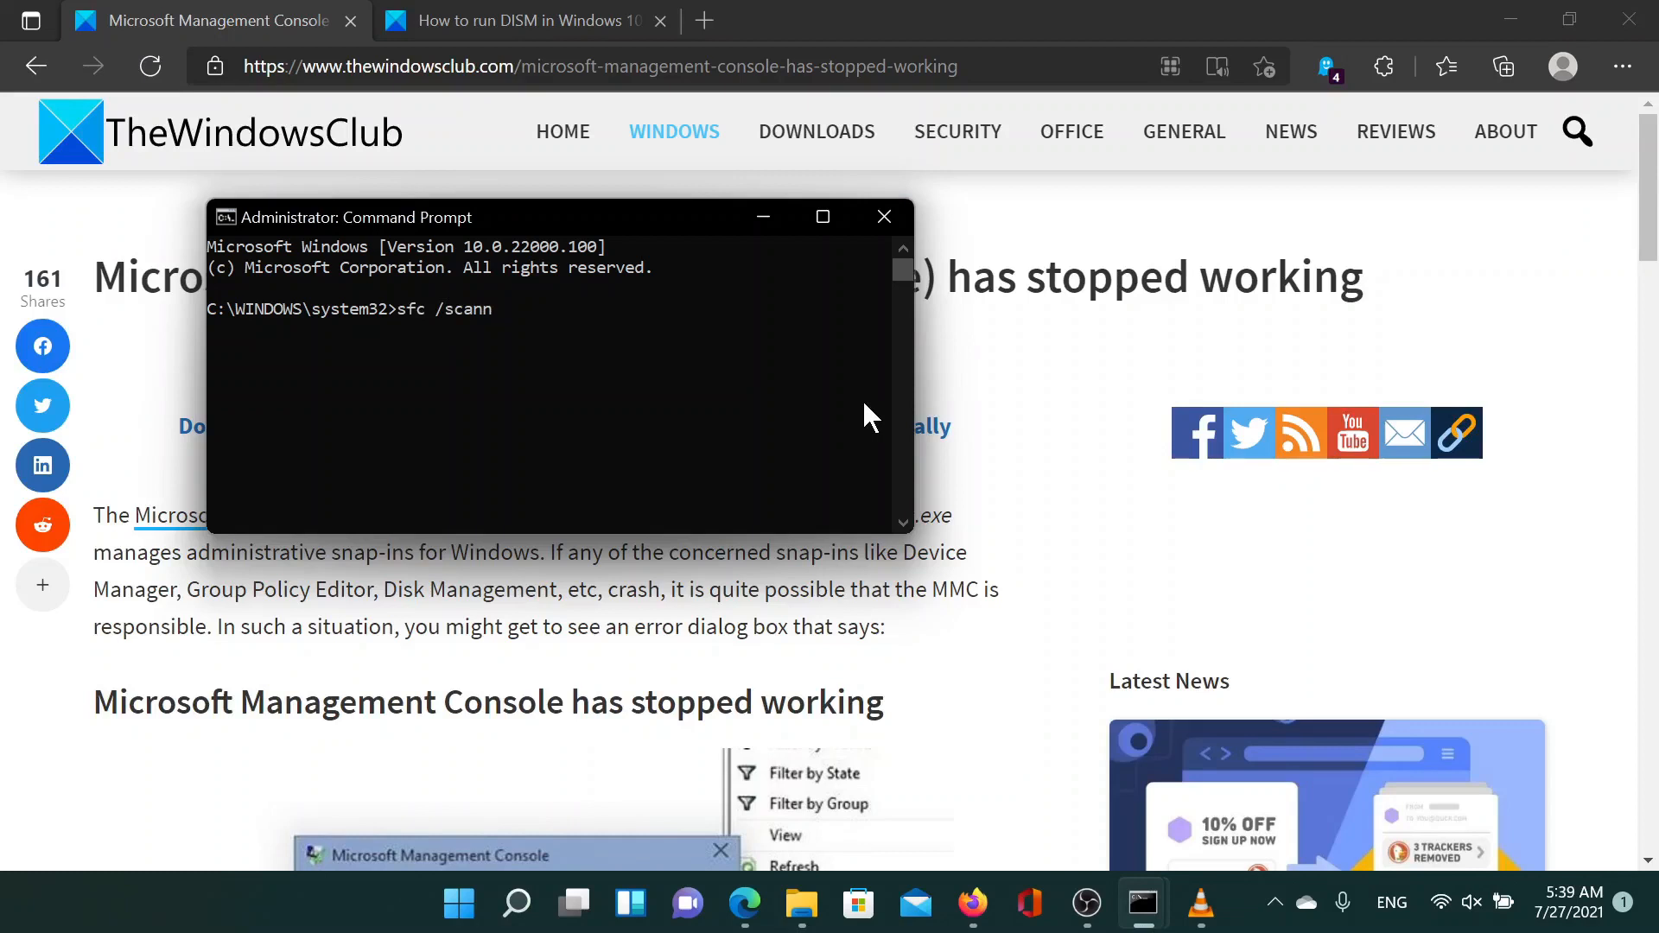
pyautogui.write('ow')
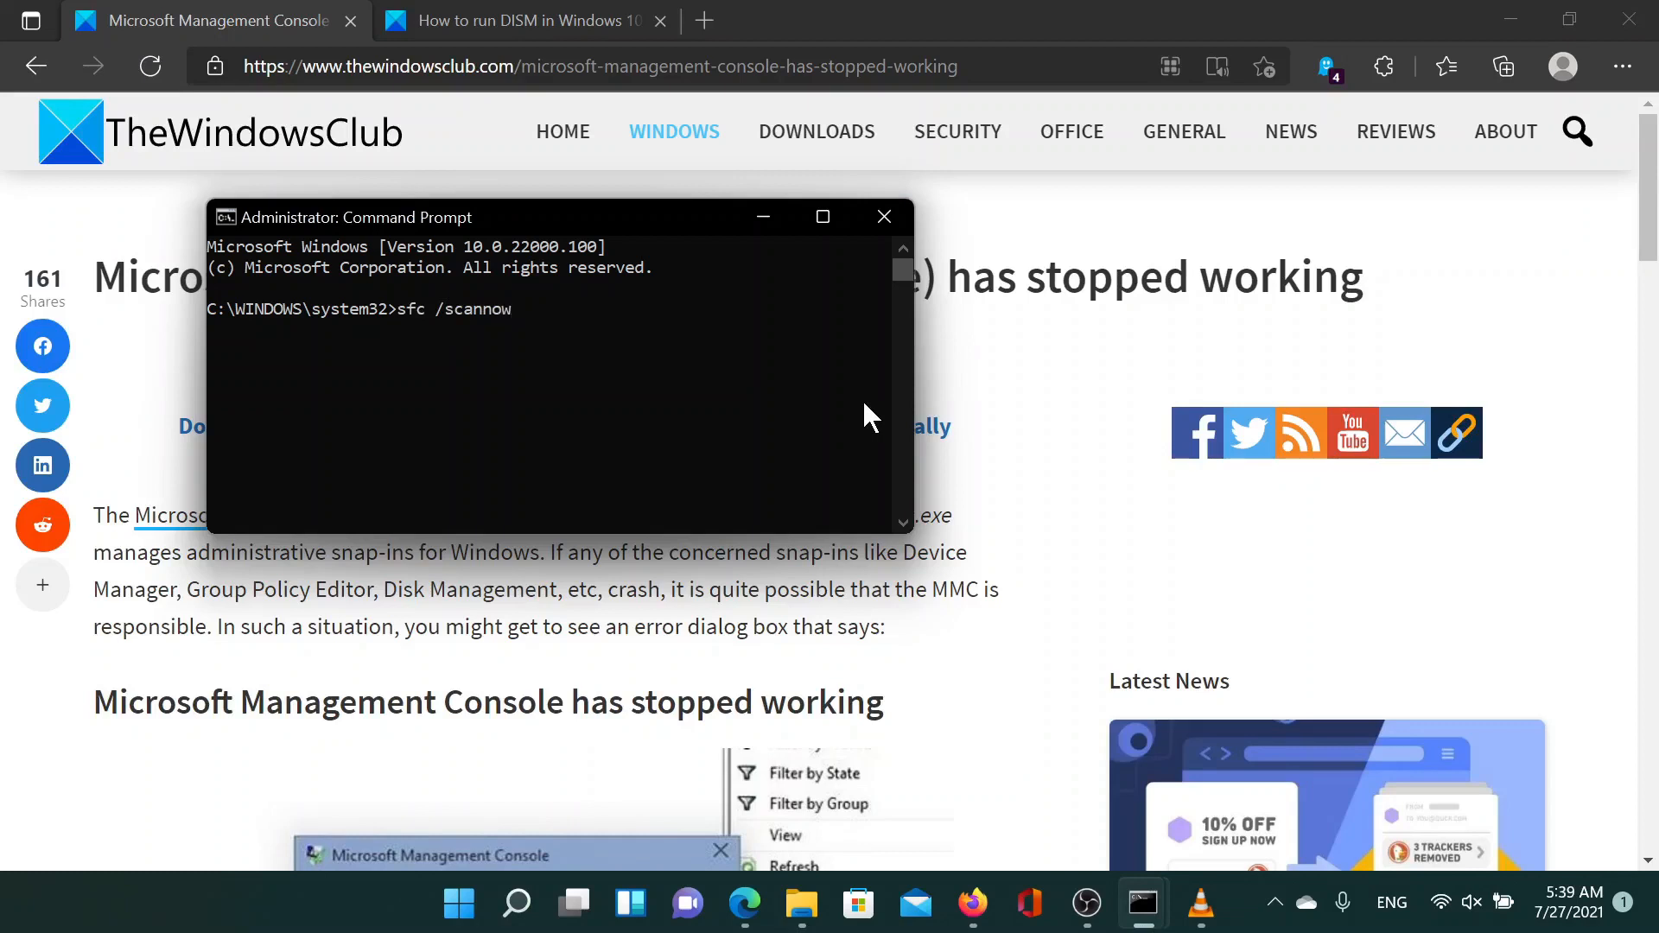
pyautogui.press('Return')
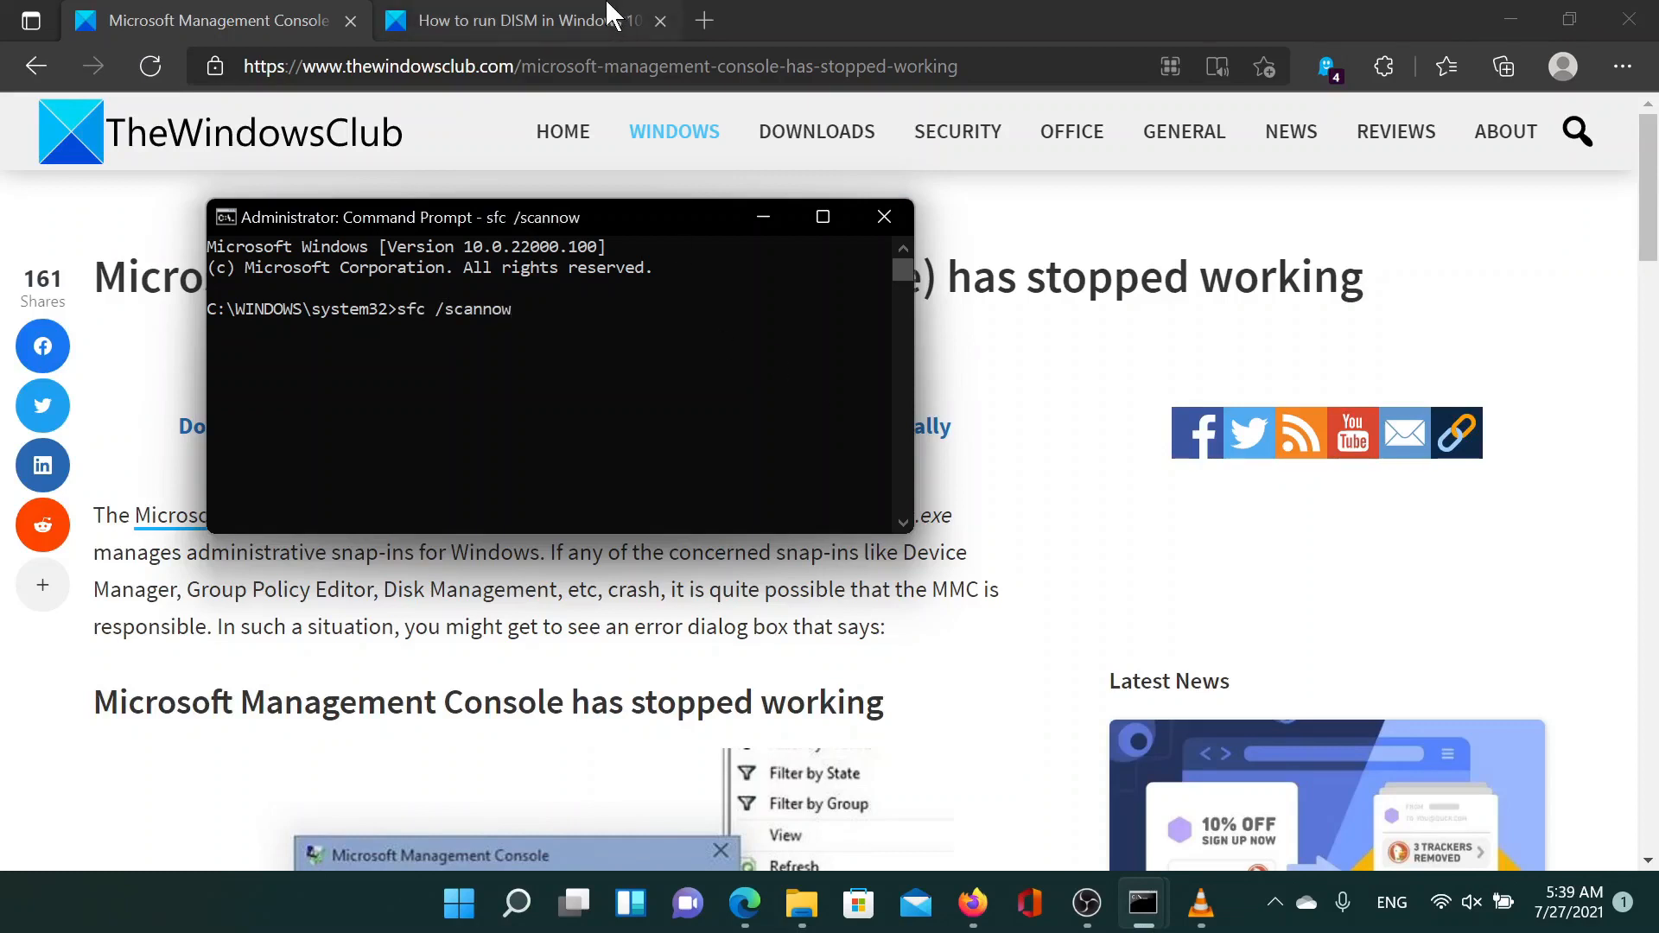
# Find the RestoreHealth command in the DISM article, then return to the elevated Command Prompt
pyautogui.click(509, 21)
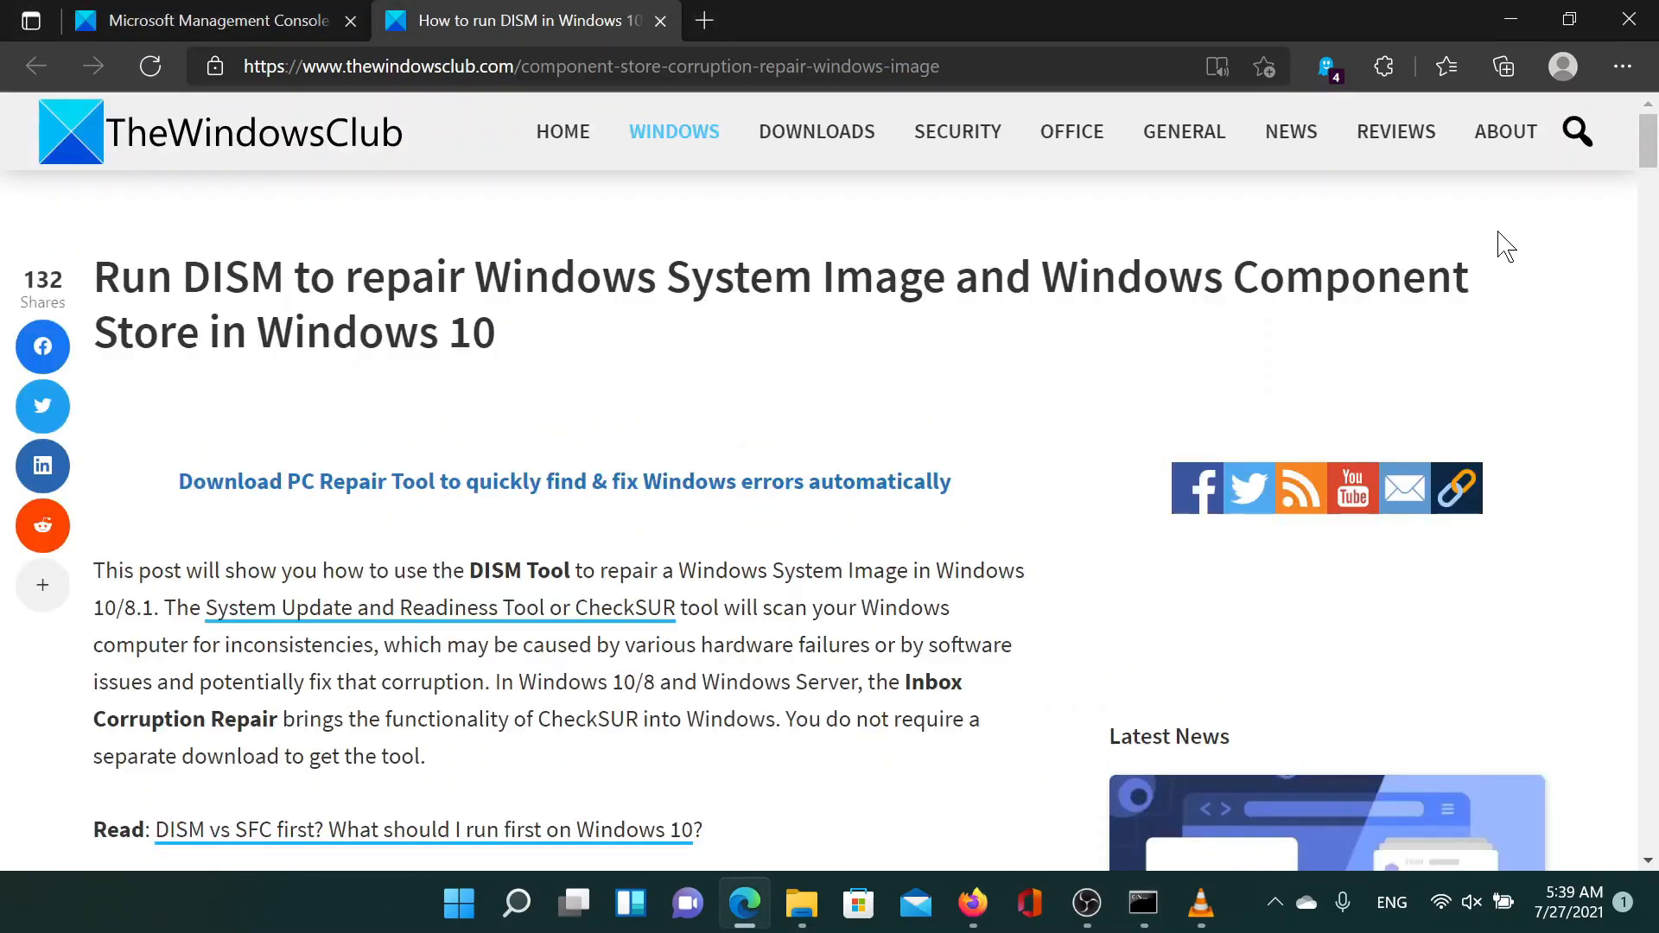
pyautogui.scroll(-3)
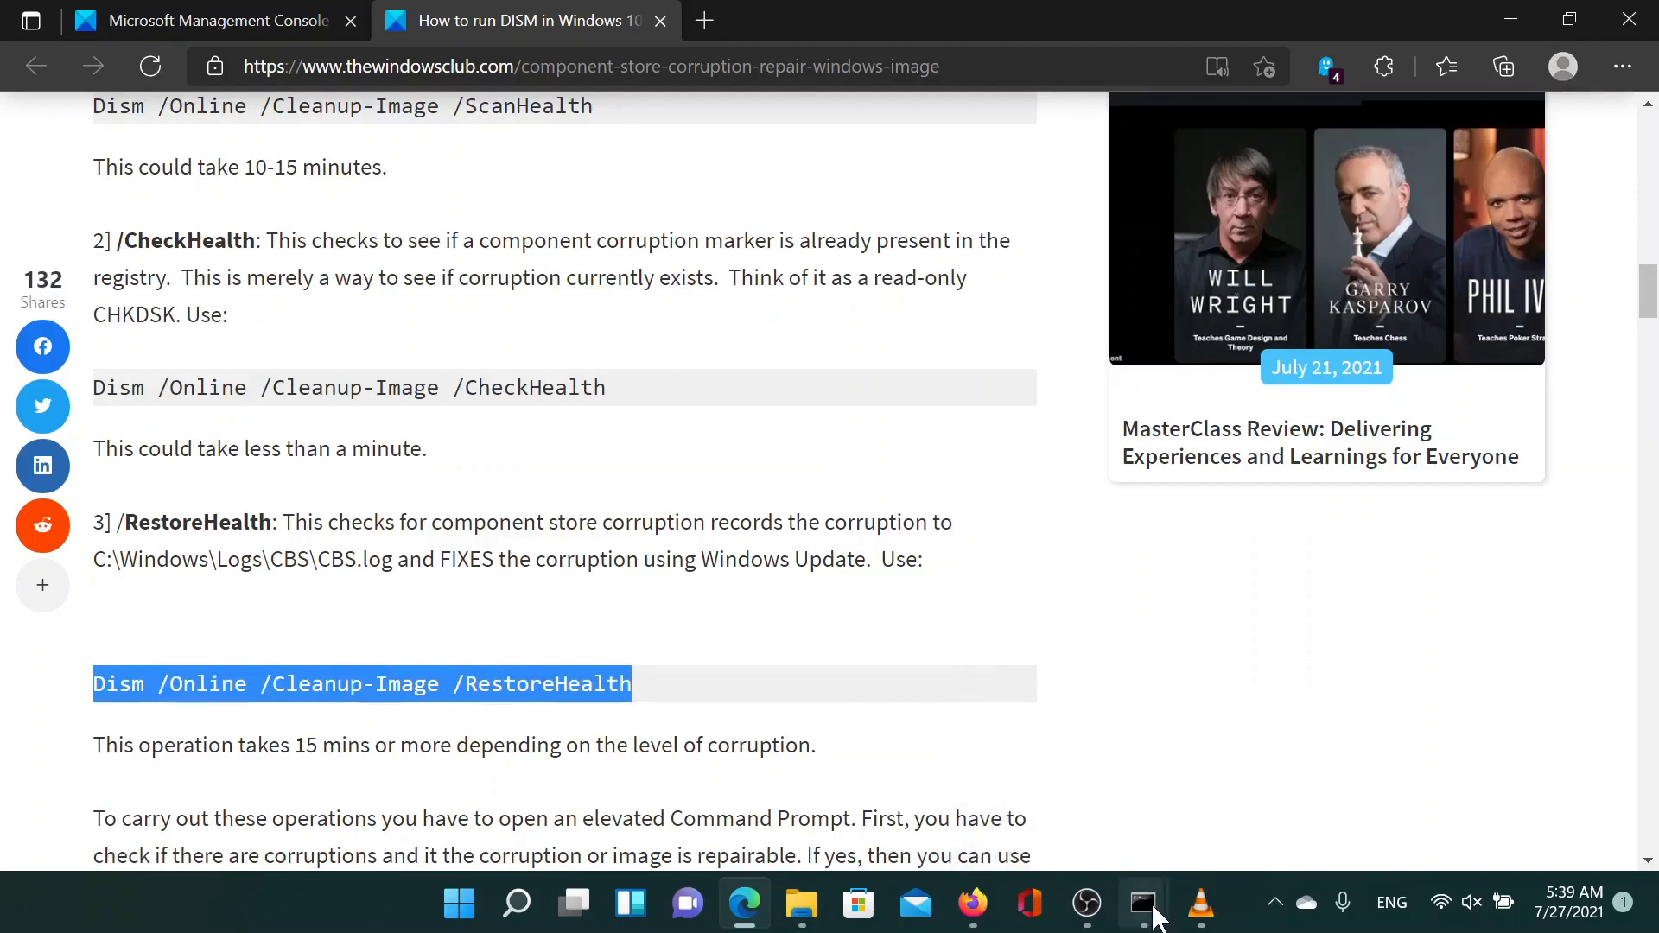
pyautogui.click(1142, 902)
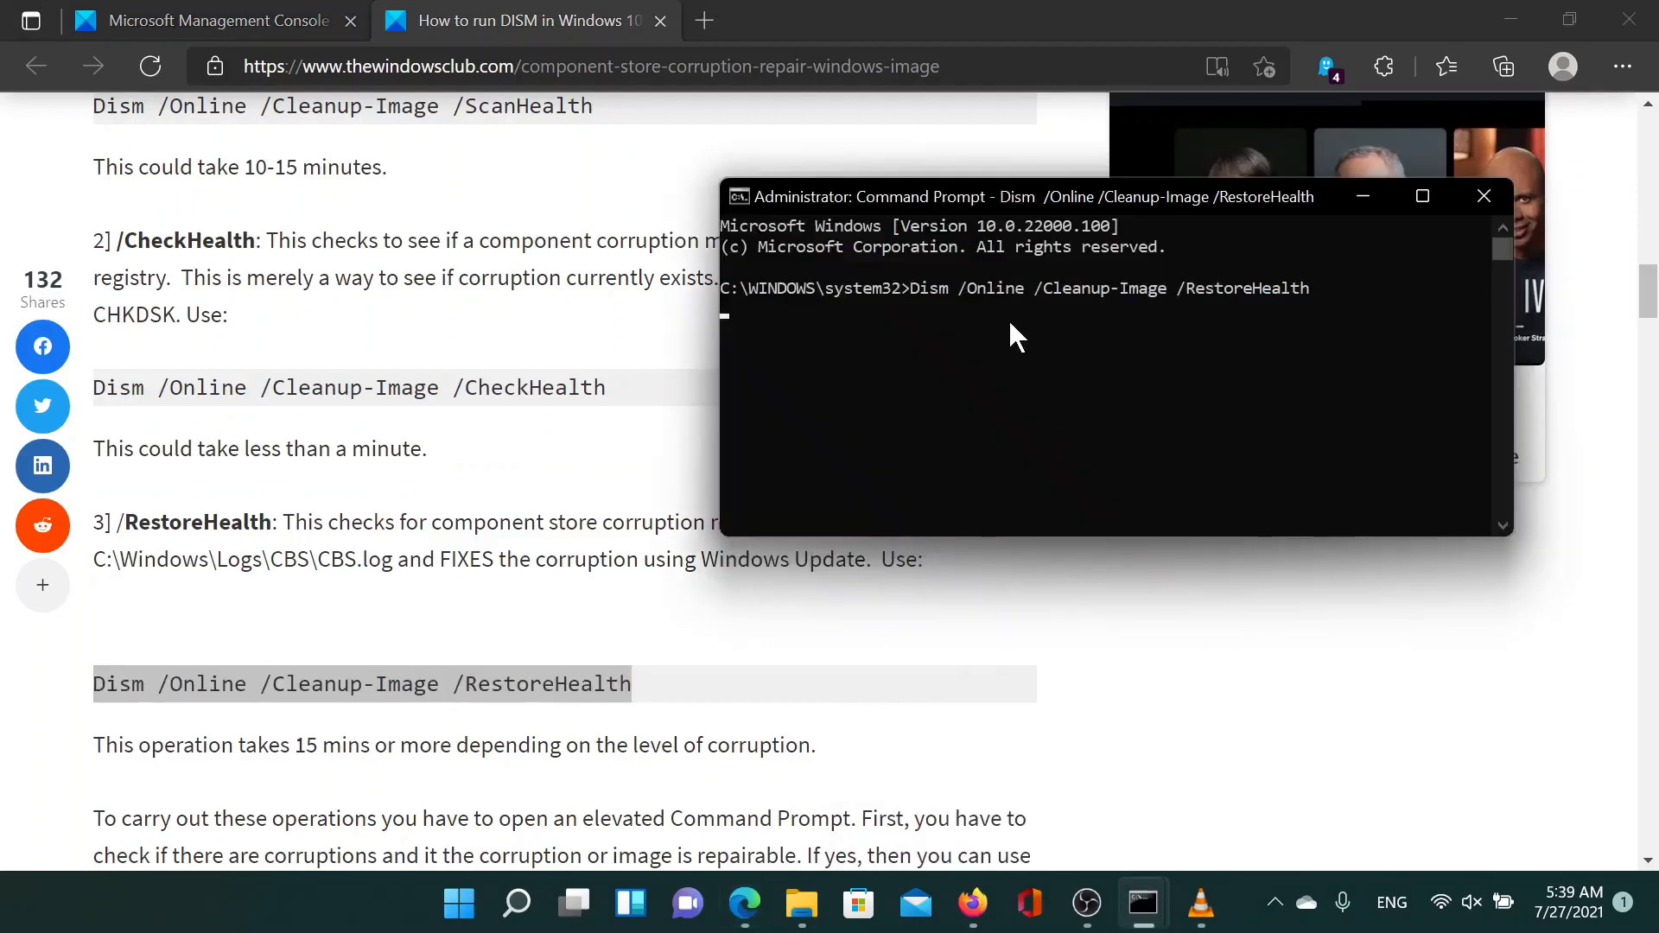
# Switch back to the MMC has-stopped-working article while DISM runs
pyautogui.click(206, 21)
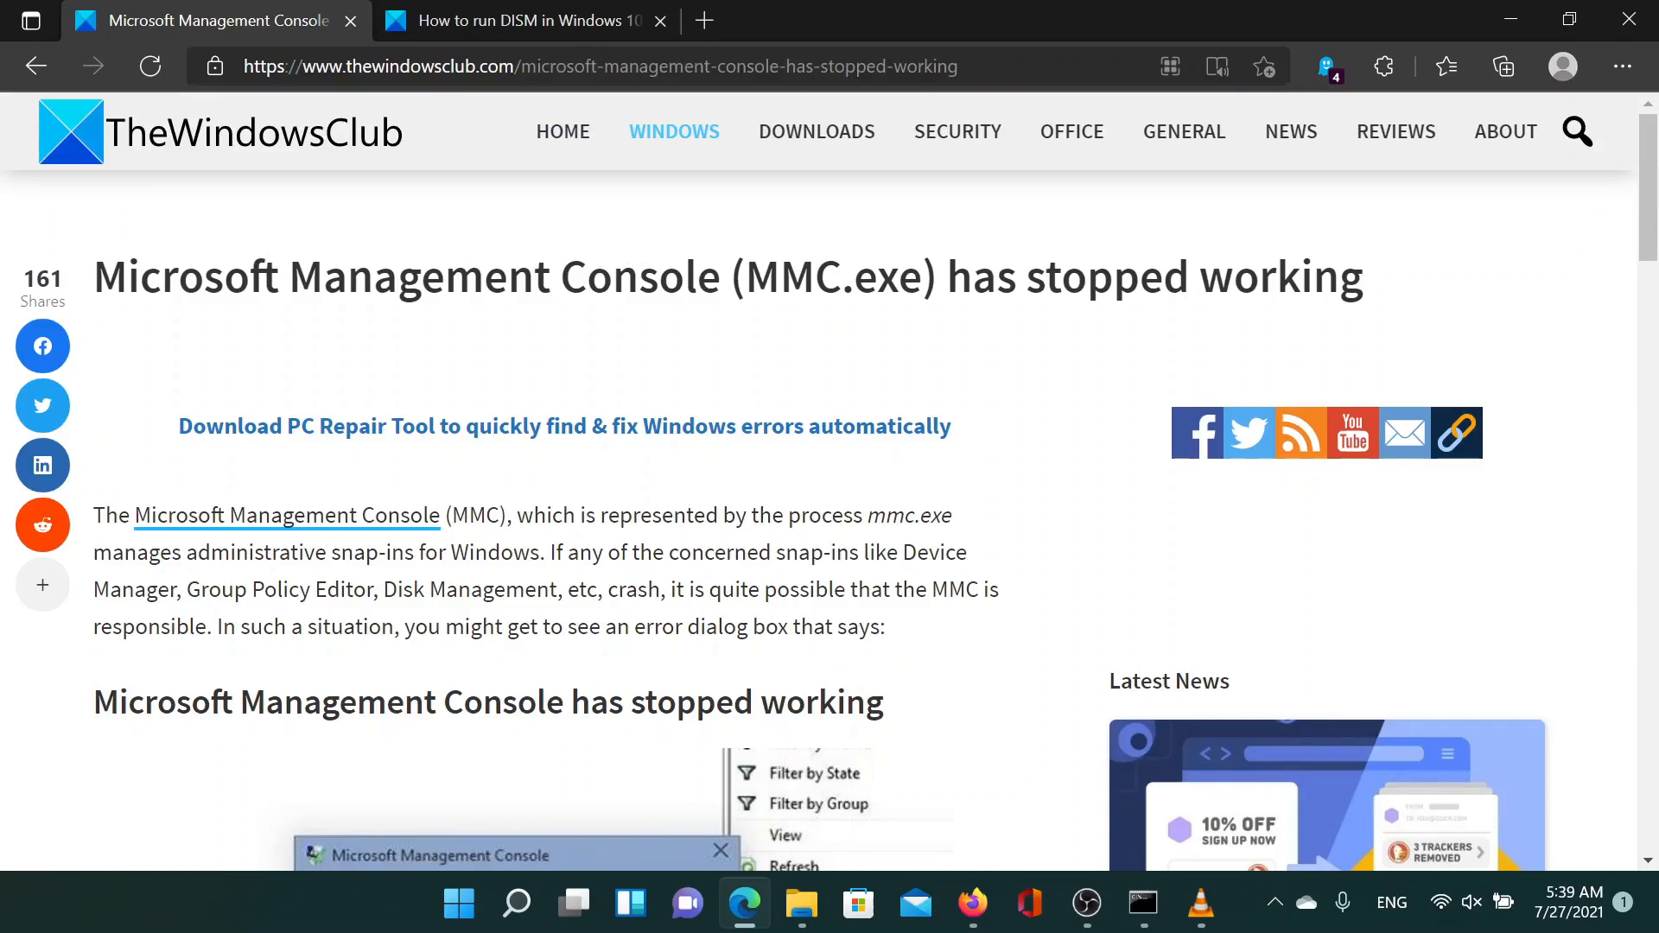
pyautogui.moveTo(321, 329)
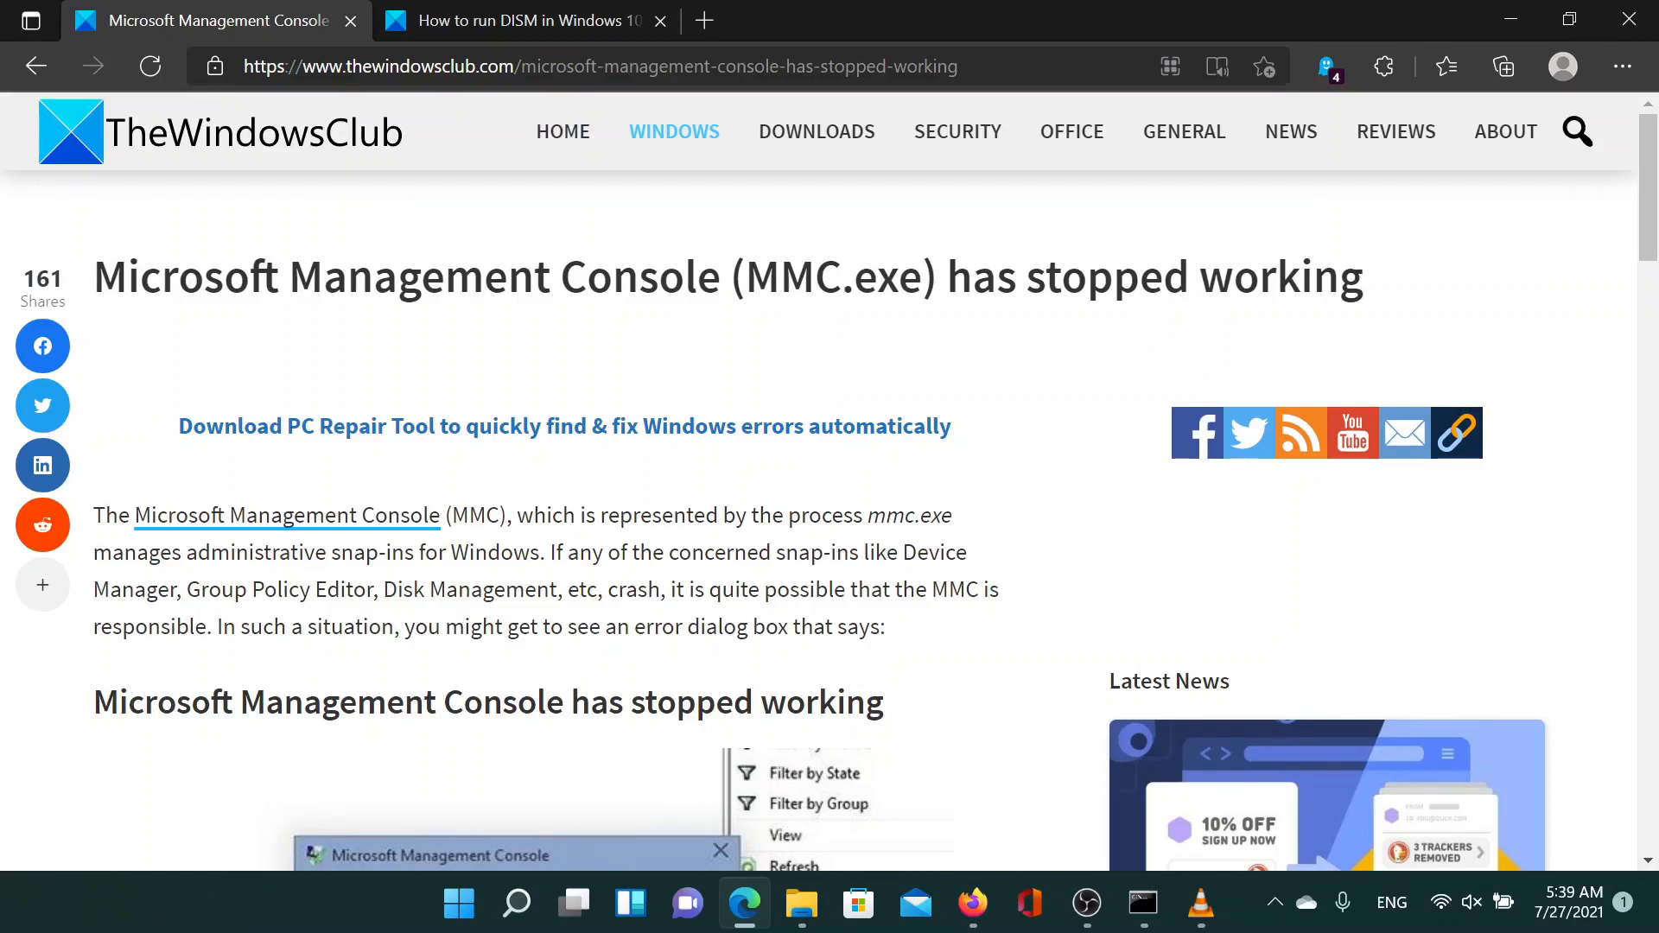
pyautogui.moveTo(1194, 639)
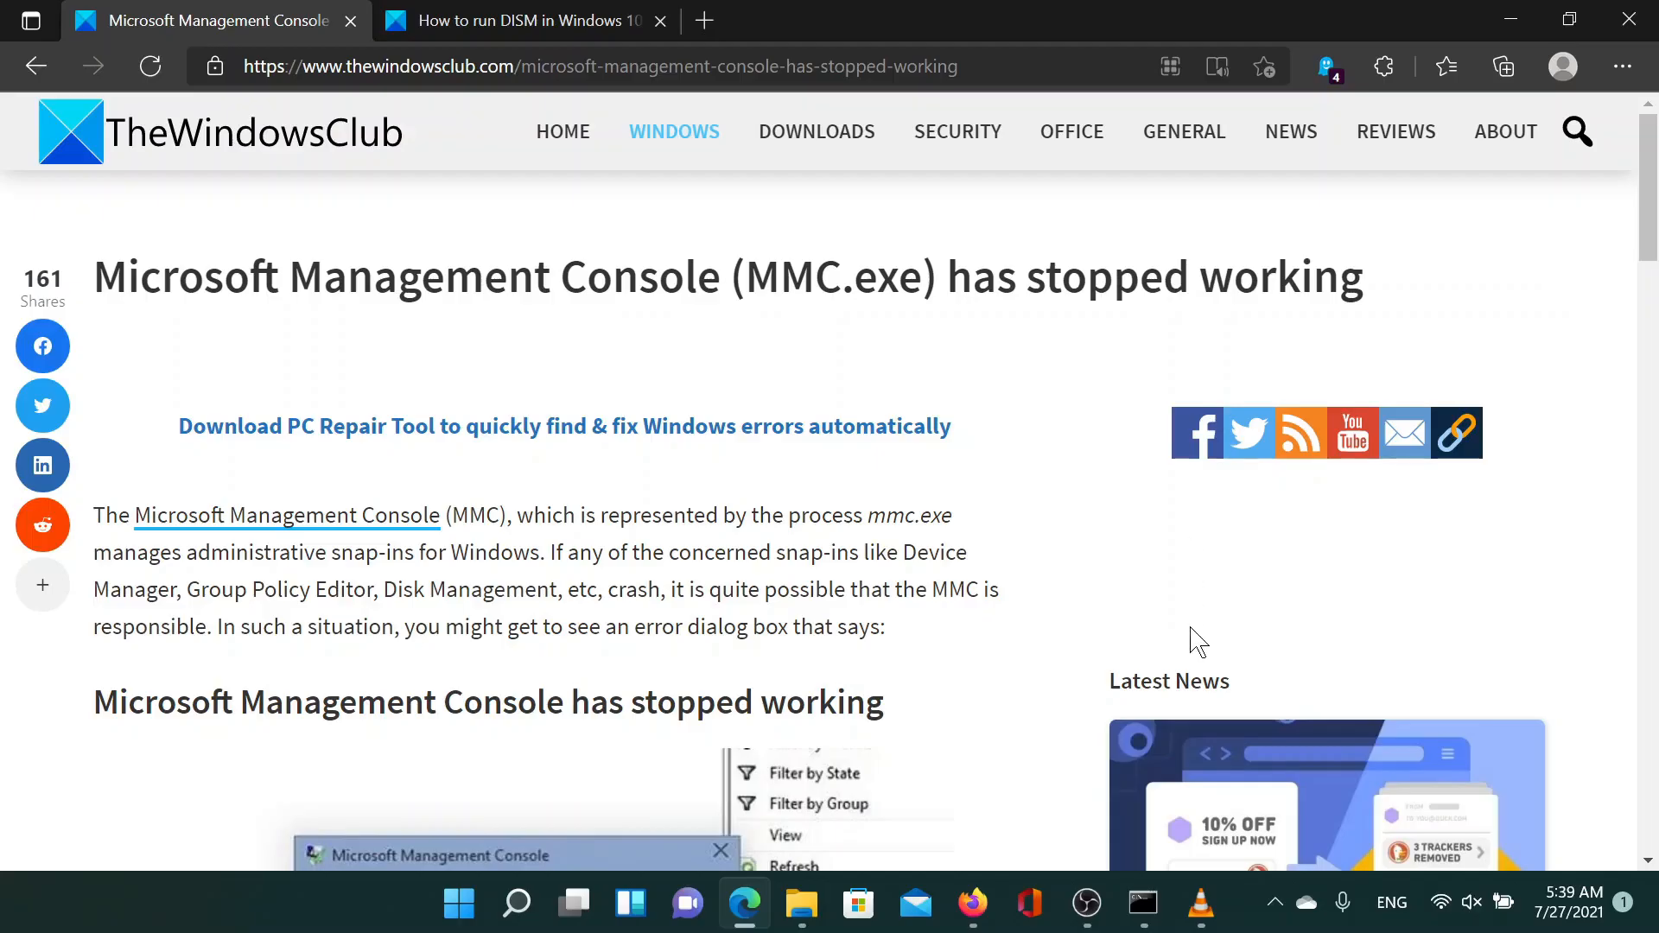